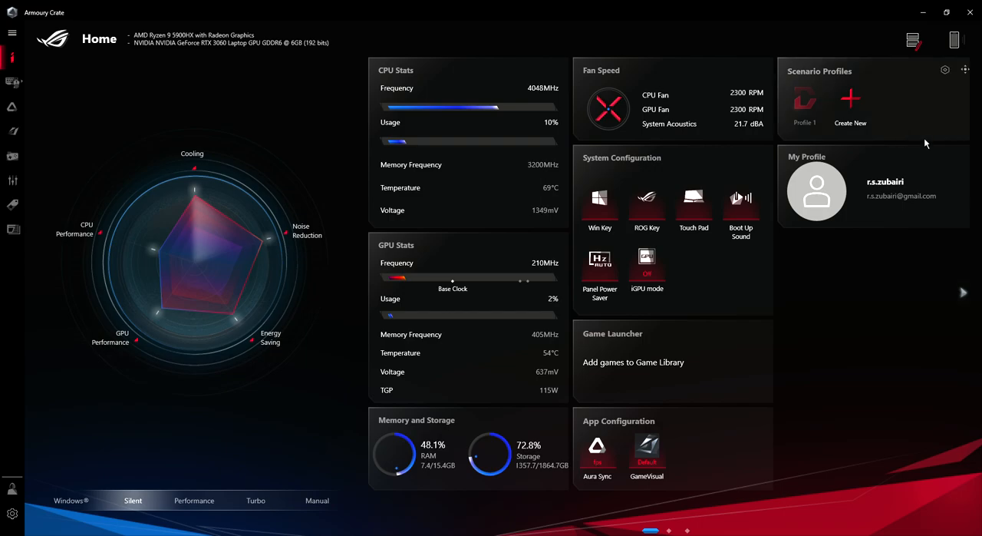
pyautogui.moveTo(939, 143)
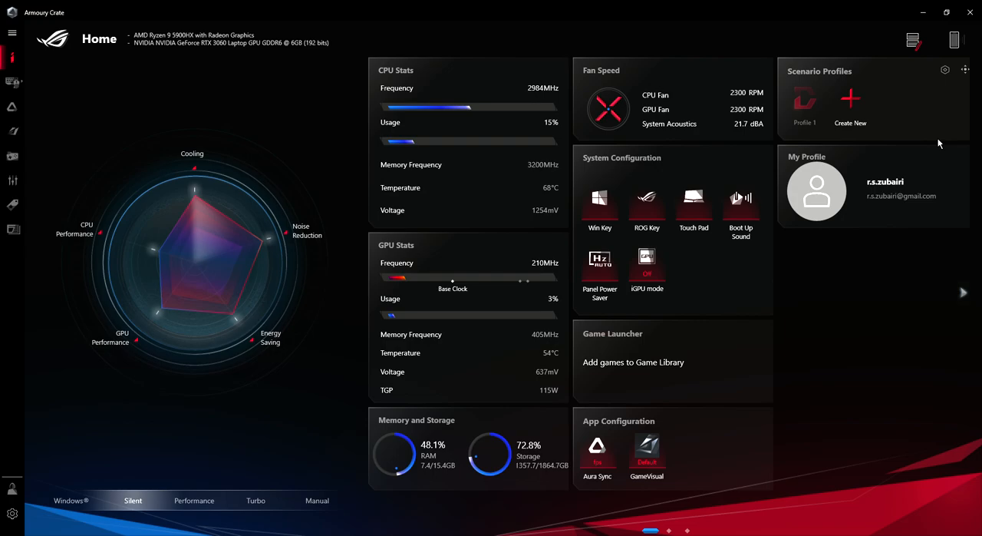
pyautogui.moveTo(474, 307)
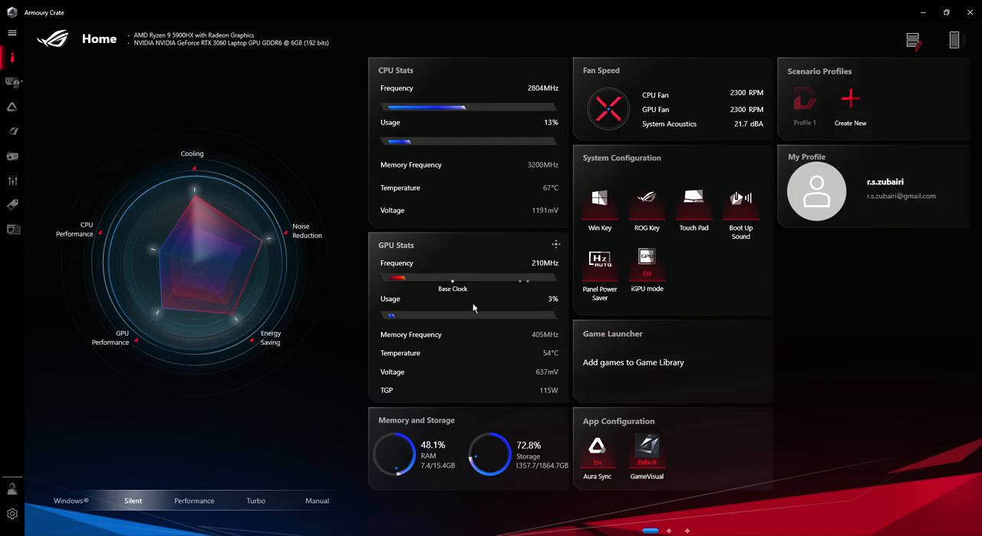
pyautogui.moveTo(574, 328)
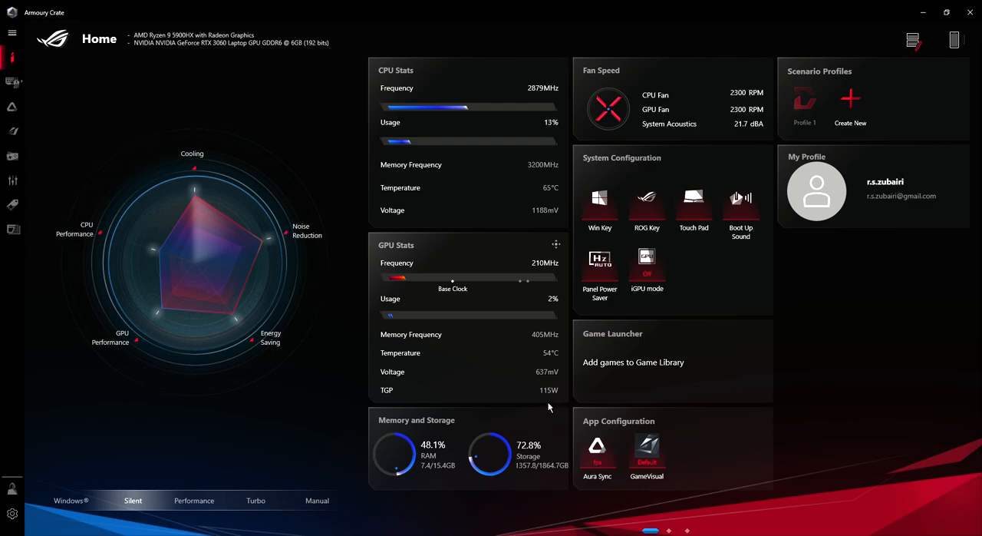
pyautogui.moveTo(471, 278)
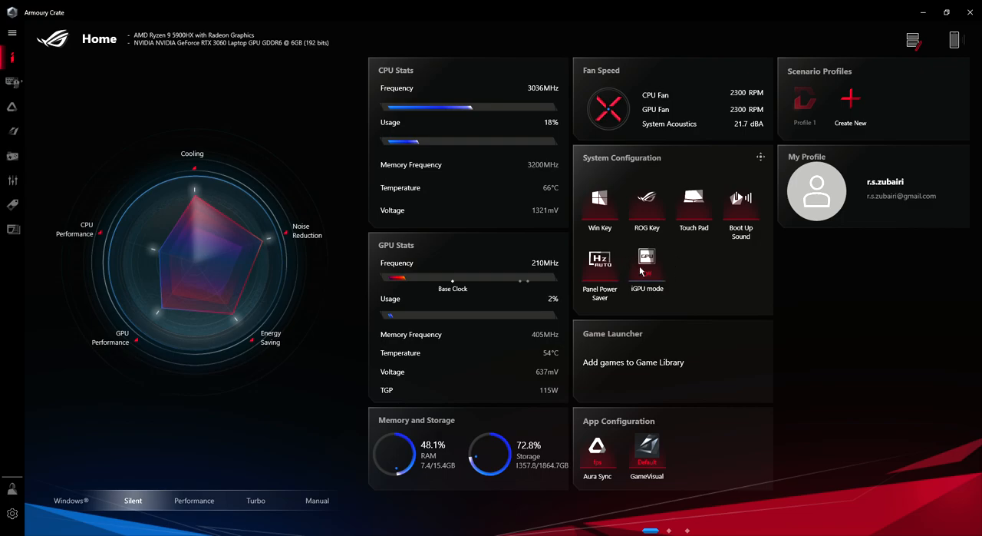
# Step: Try opening the Aura Sync device list from the Home dashboard
pyautogui.click(647, 265)
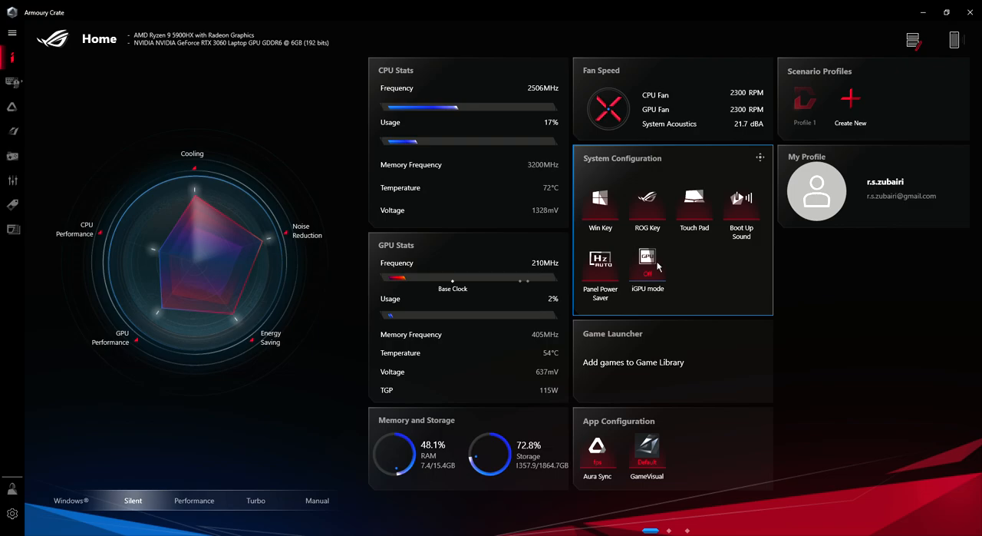
pyautogui.moveTo(675, 282)
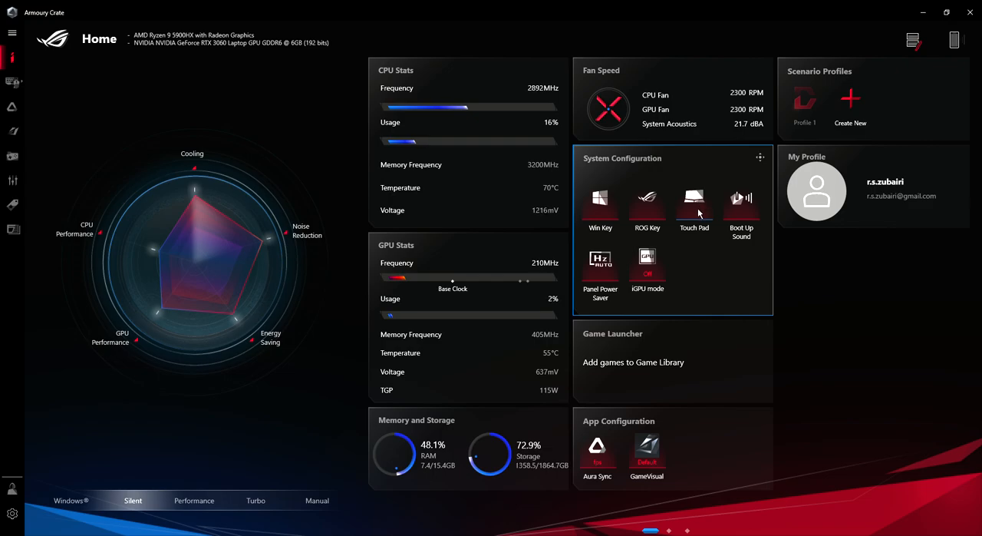
pyautogui.moveTo(33, 97)
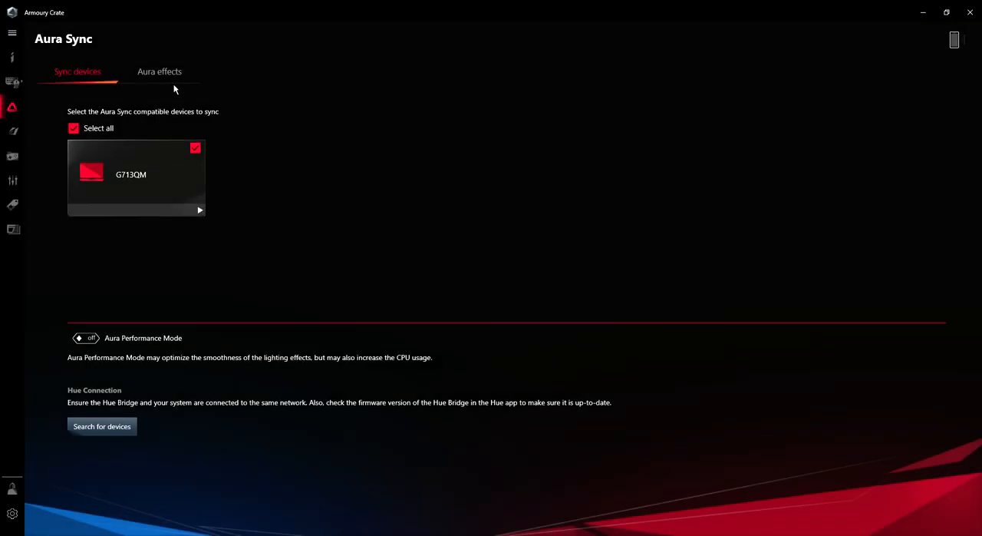
# Step: Switch Aura Sync to its effects page to apply the fps advanced effect
pyautogui.click(159, 71)
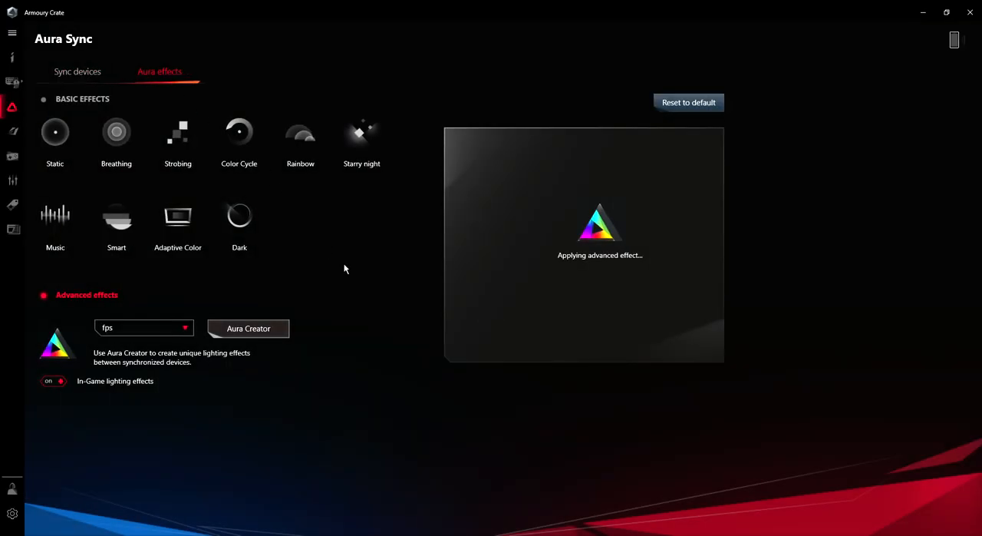
pyautogui.moveTo(372, 299)
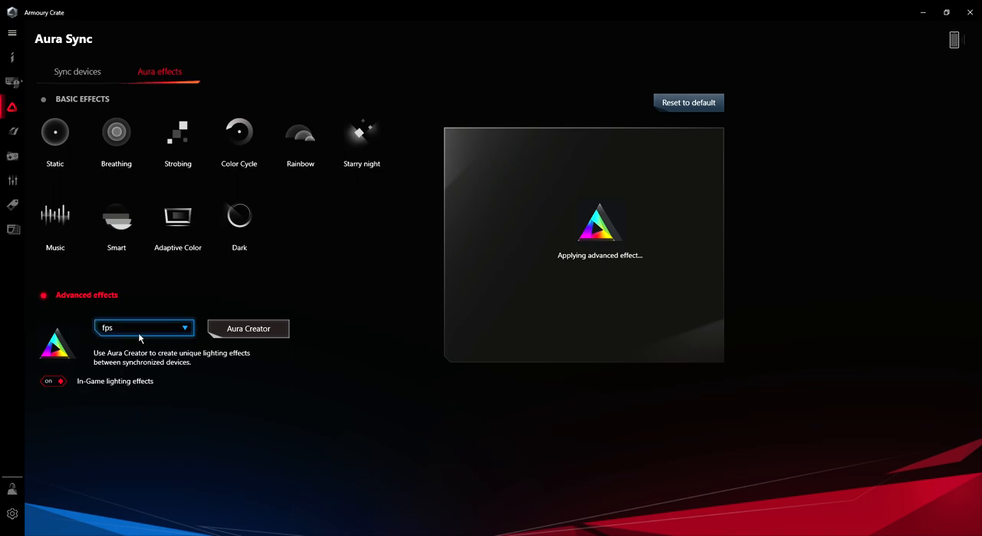
pyautogui.moveTo(247, 329)
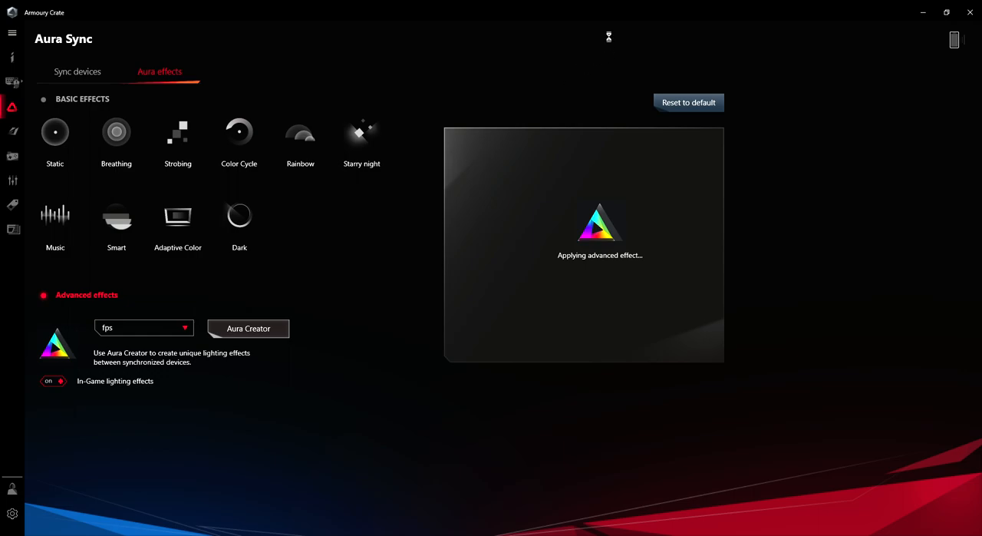
pyautogui.moveTo(549, 203)
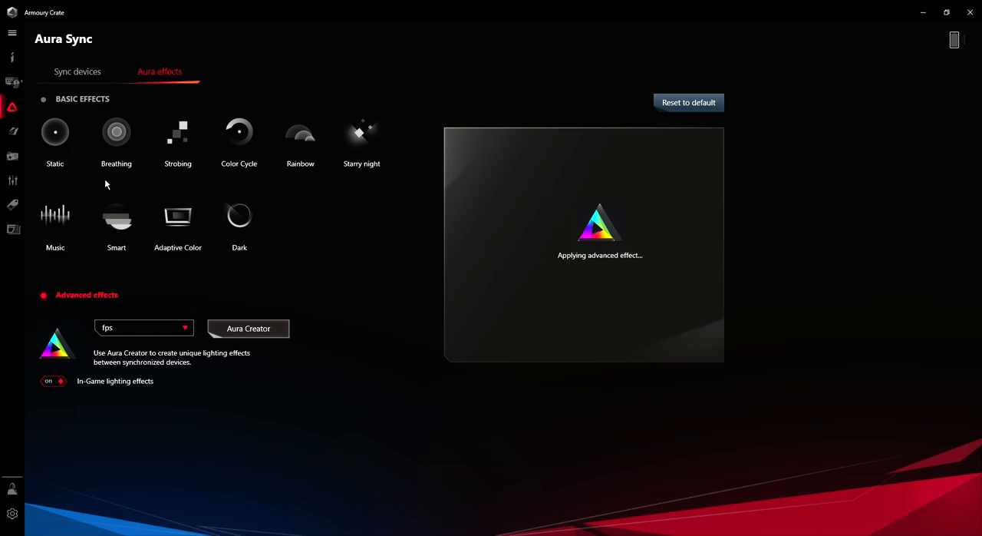
pyautogui.moveTo(883, 73)
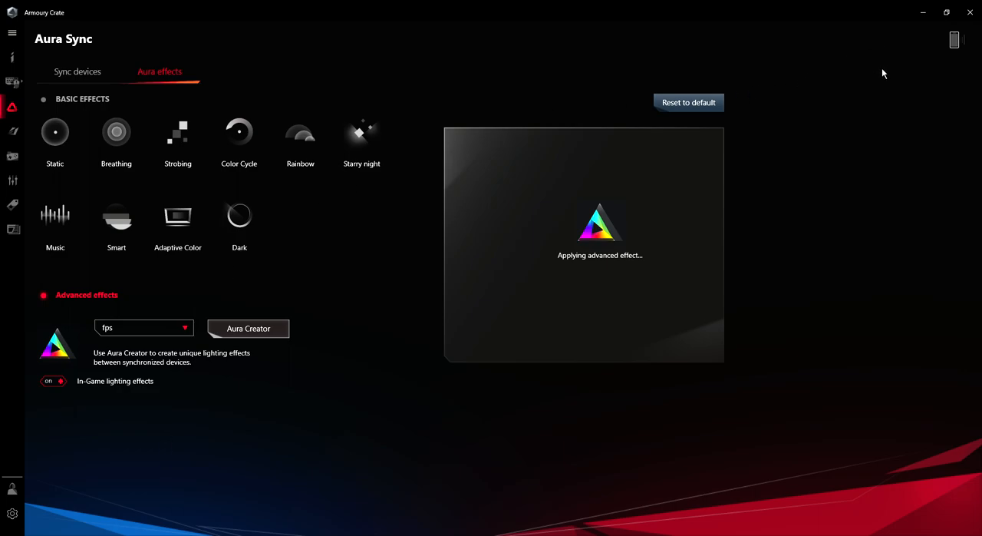
pyautogui.moveTo(866, 84)
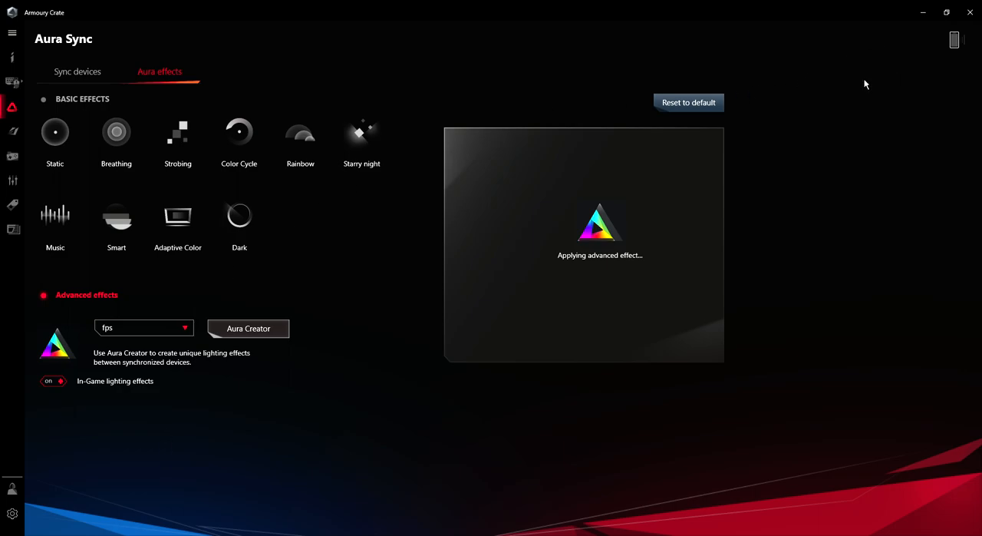
pyautogui.moveTo(785, 149)
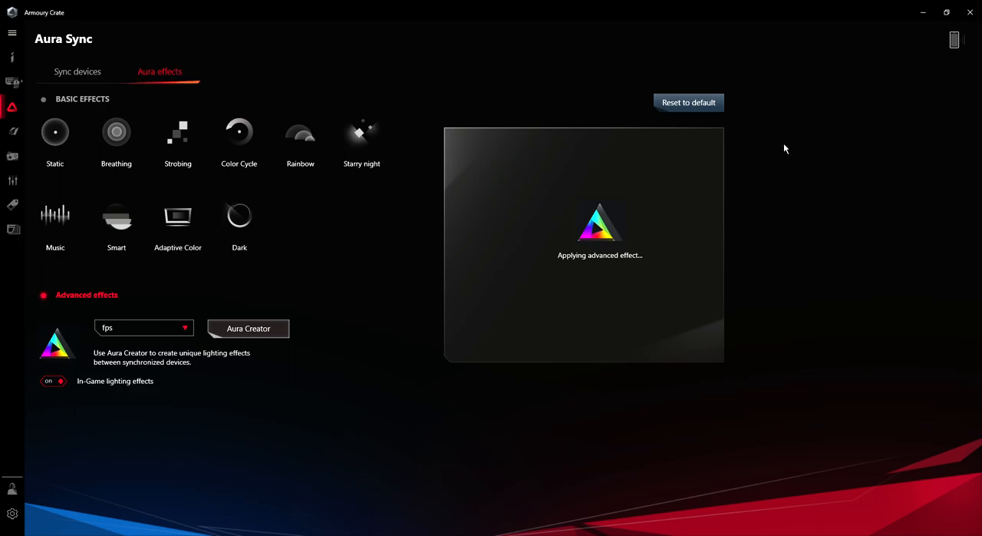
pyautogui.moveTo(902, 48)
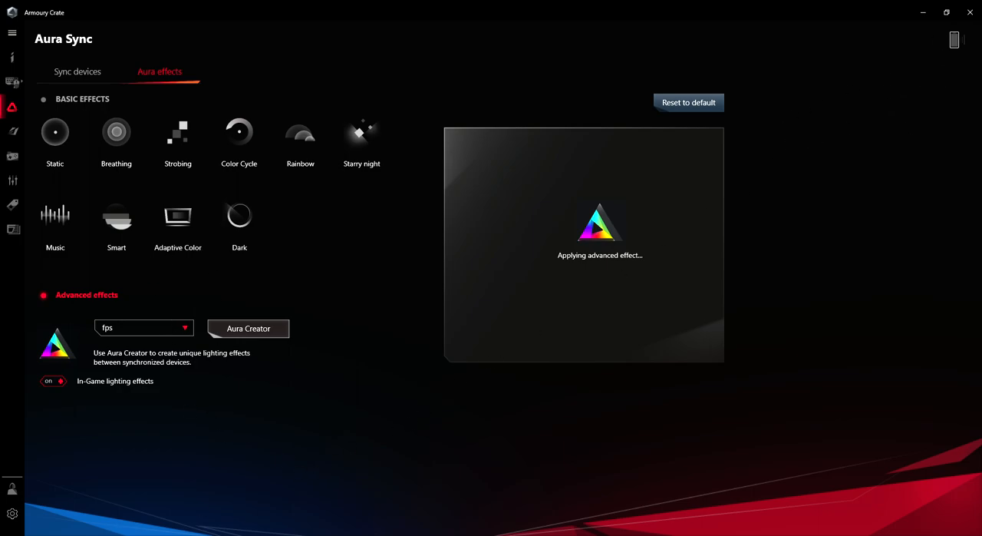
pyautogui.moveTo(61, 490)
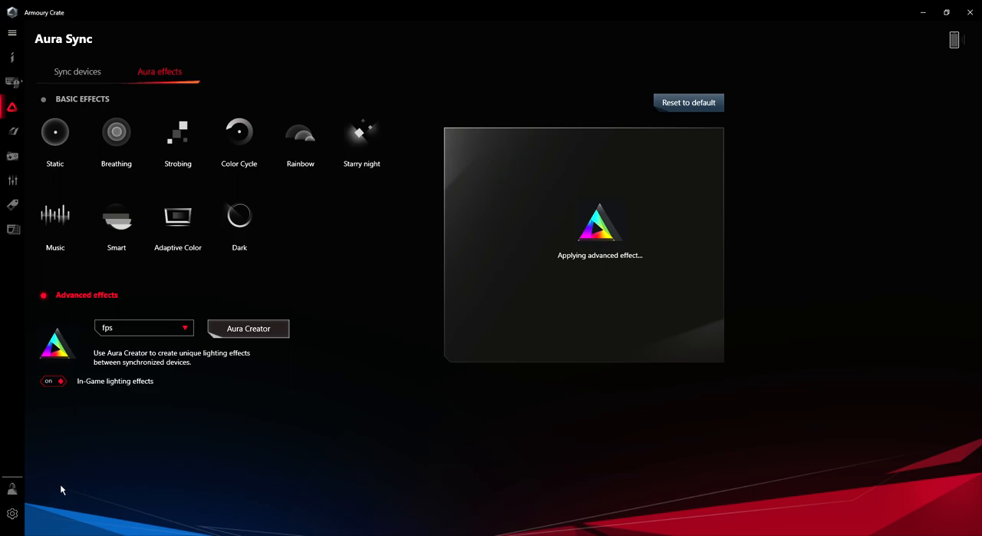
pyautogui.moveTo(59, 513)
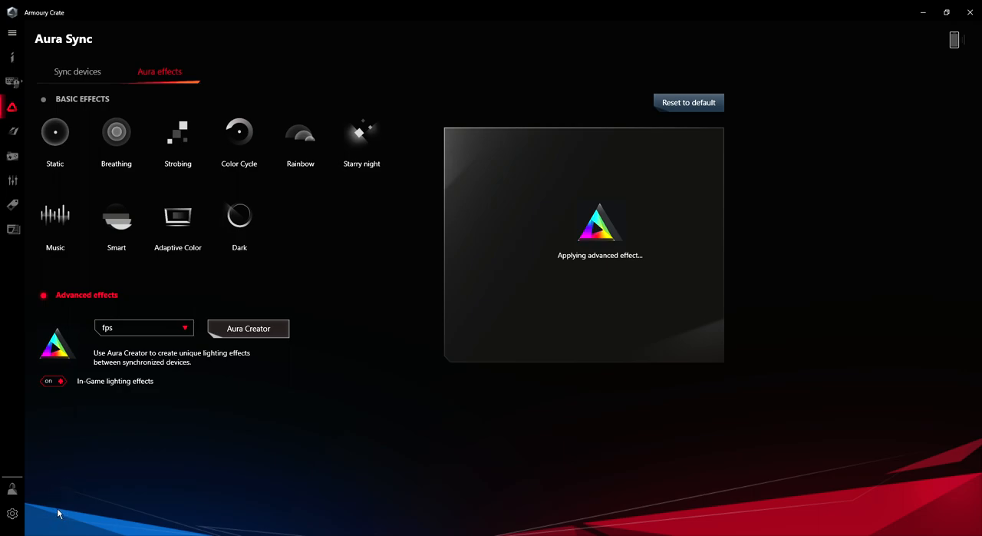
pyautogui.moveTo(177, 50)
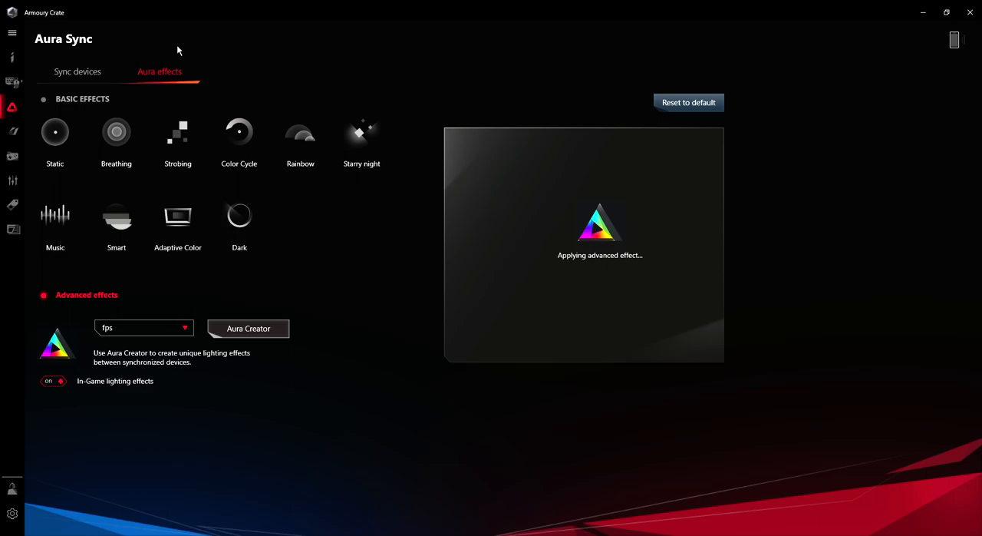
pyautogui.moveTo(310, 366)
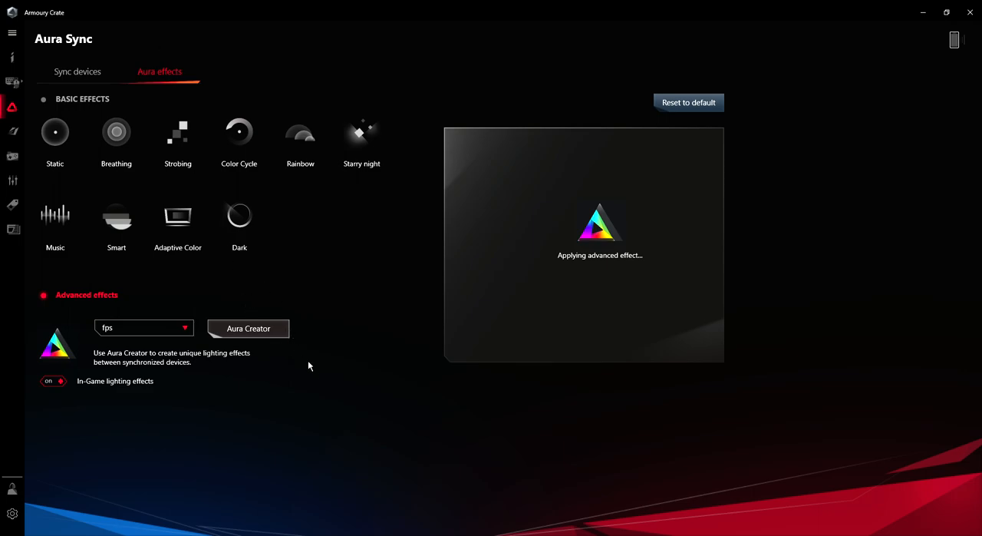
pyautogui.moveTo(338, 324)
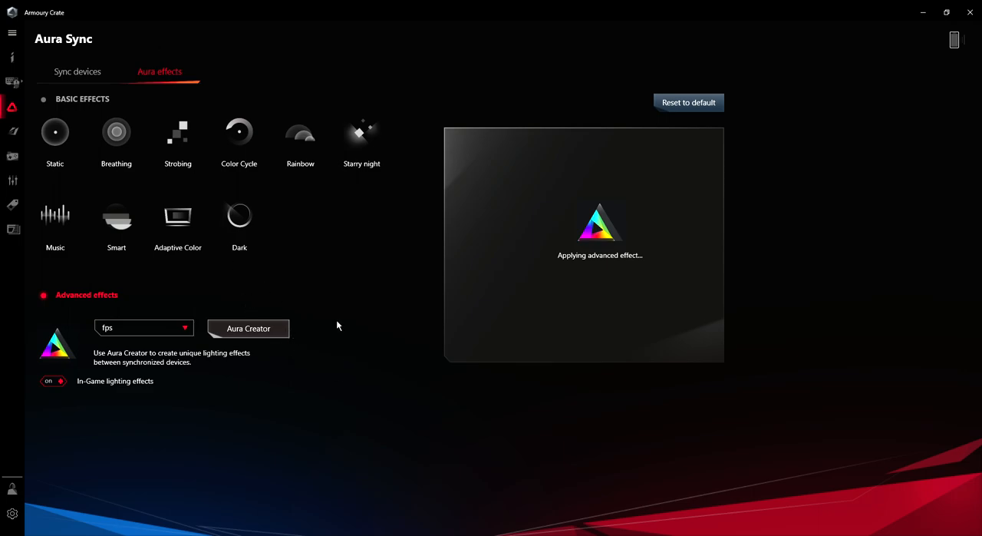
pyautogui.moveTo(406, 314)
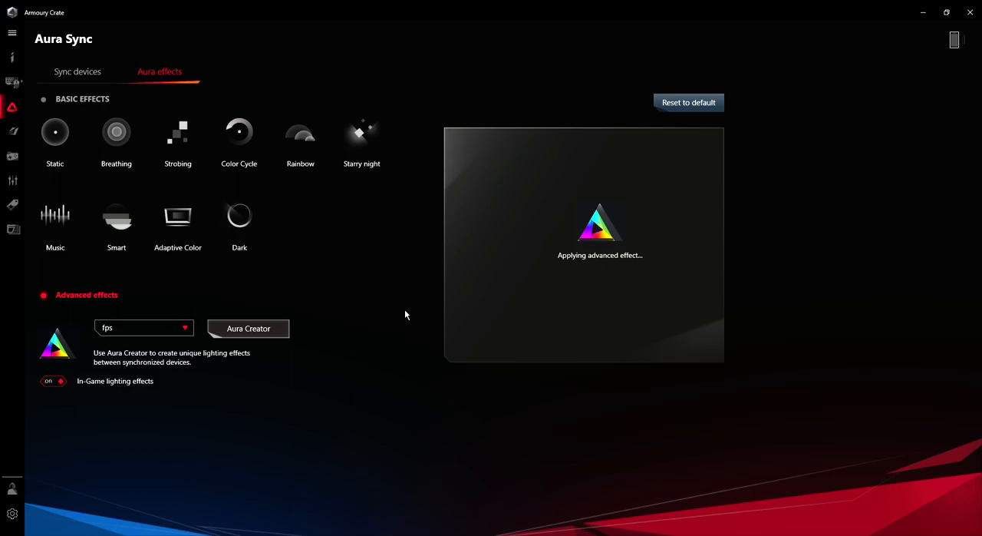
pyautogui.moveTo(299, 241)
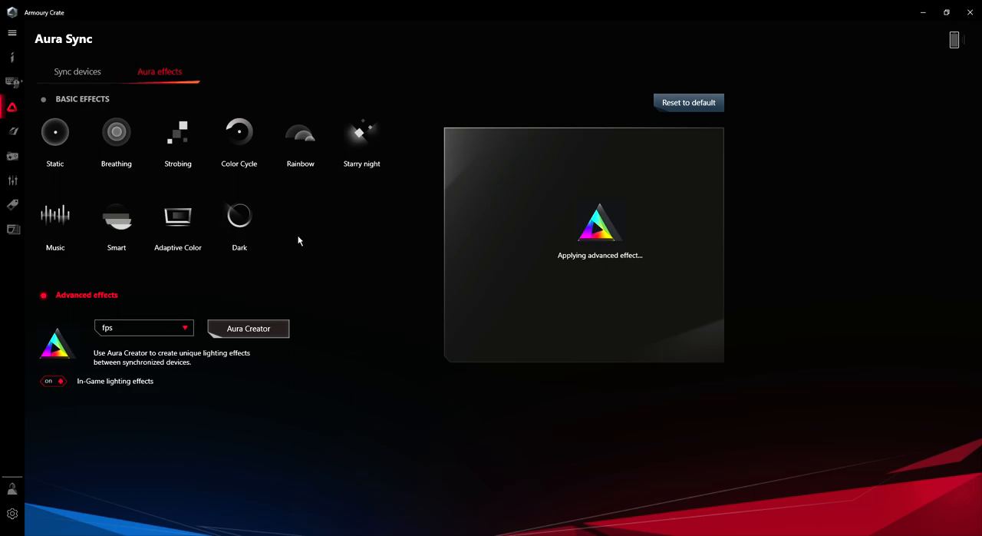
pyautogui.moveTo(324, 240)
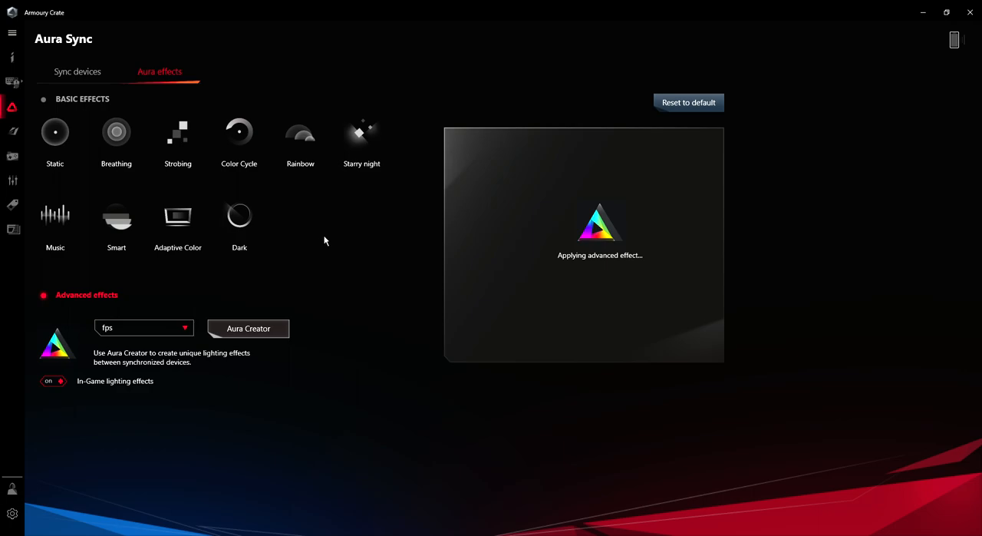
pyautogui.moveTo(311, 296)
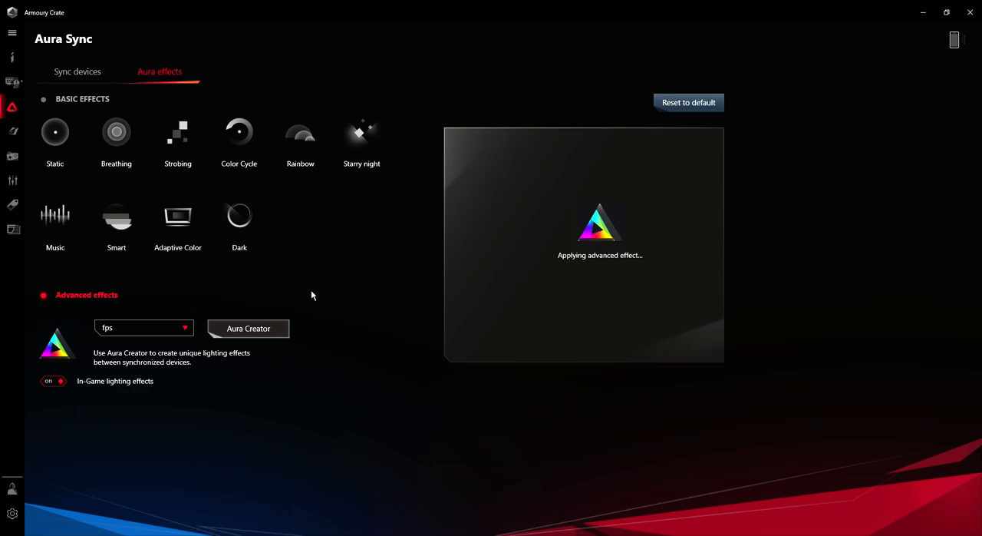
pyautogui.moveTo(294, 284)
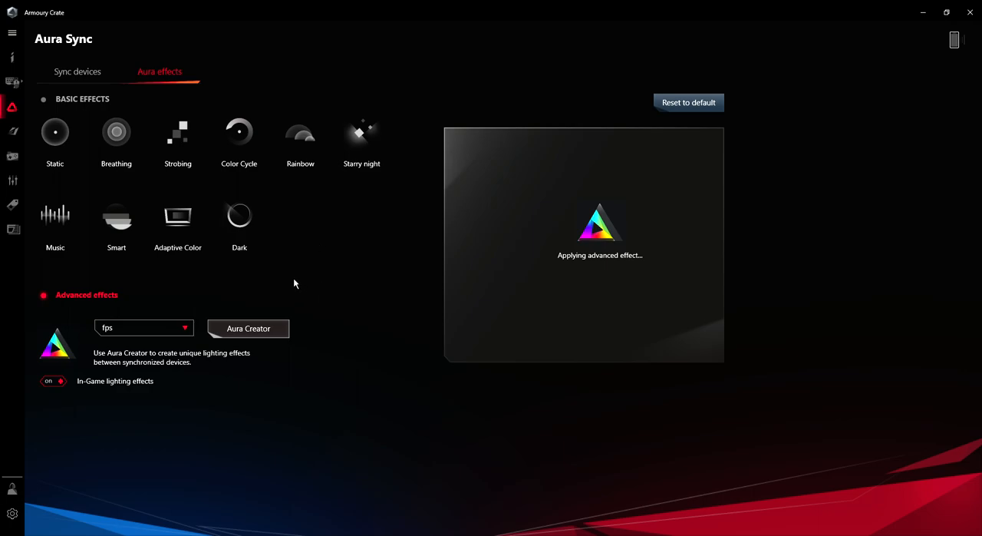
pyautogui.moveTo(268, 275)
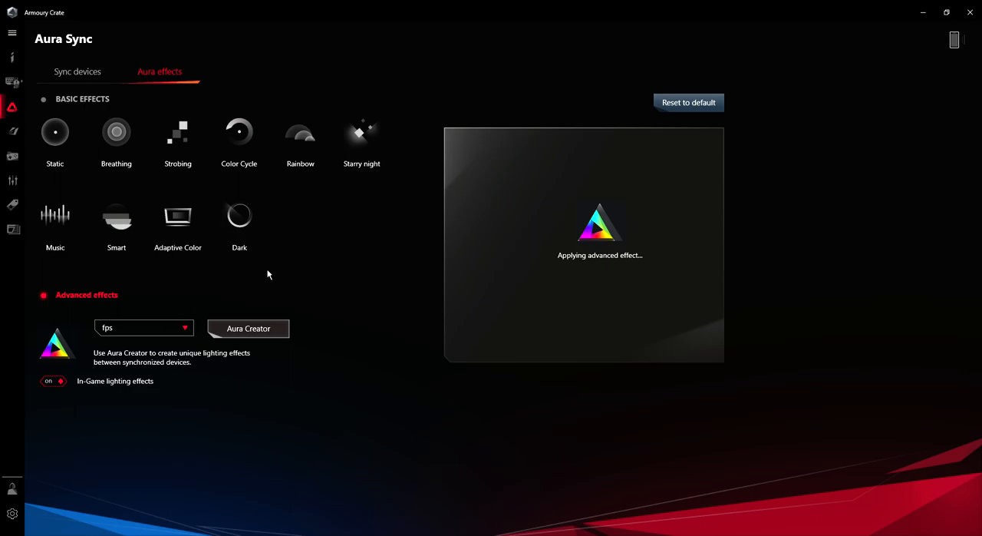
pyautogui.moveTo(306, 274)
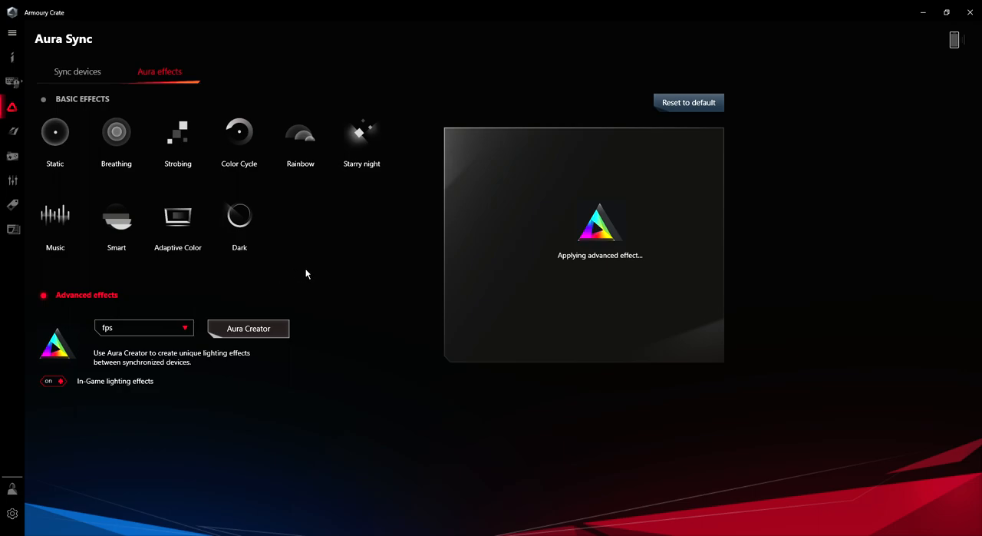
pyautogui.moveTo(278, 261)
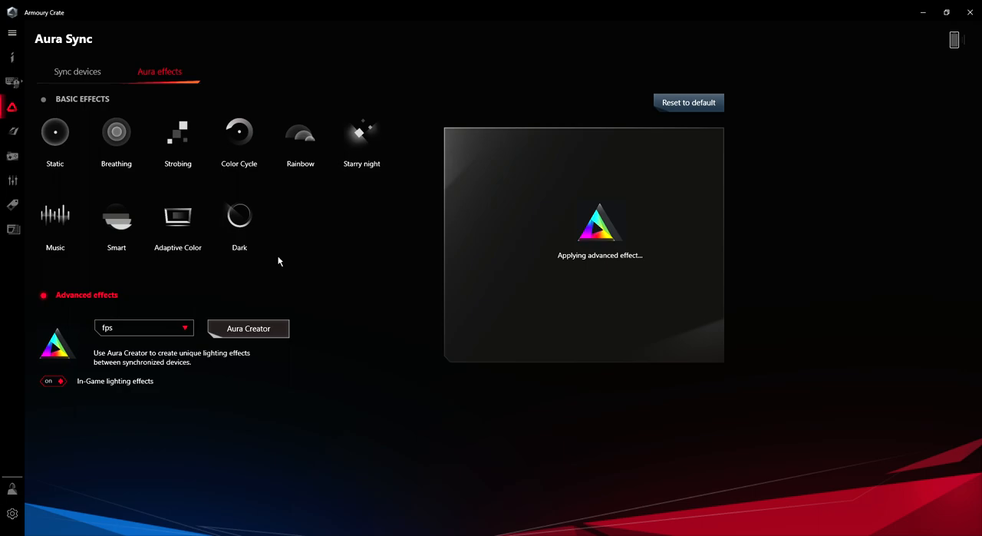
pyautogui.moveTo(301, 252)
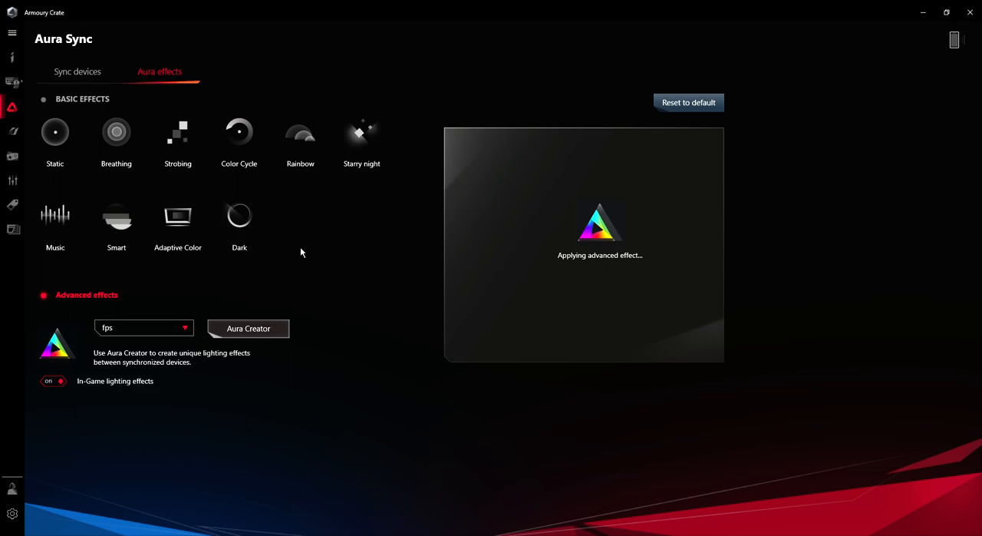
pyautogui.moveTo(243, 252)
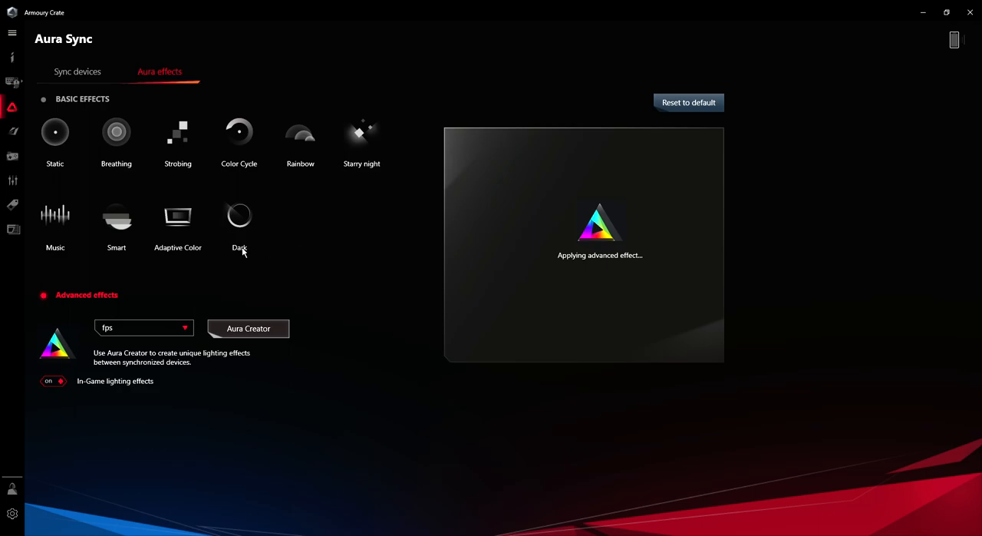
pyautogui.moveTo(220, 252)
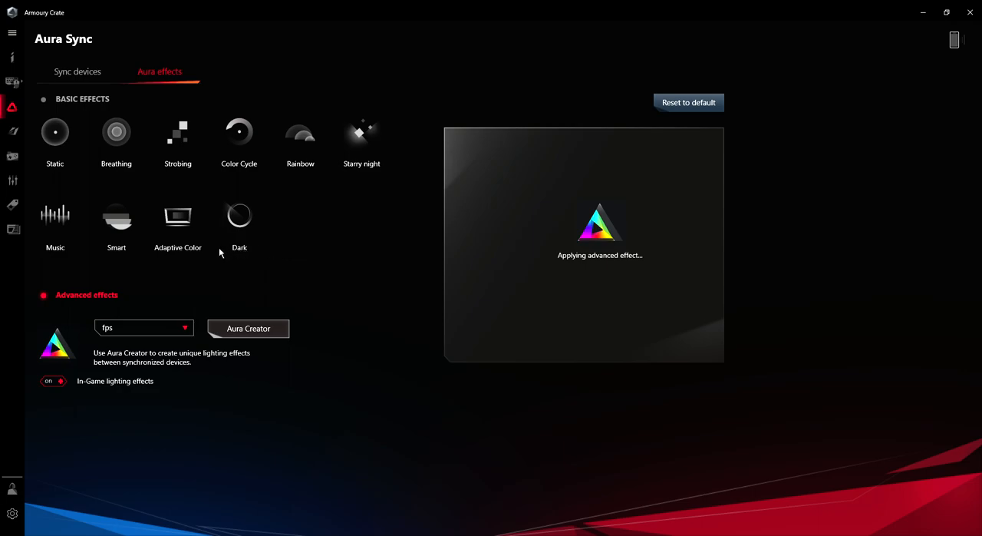
pyautogui.moveTo(278, 322)
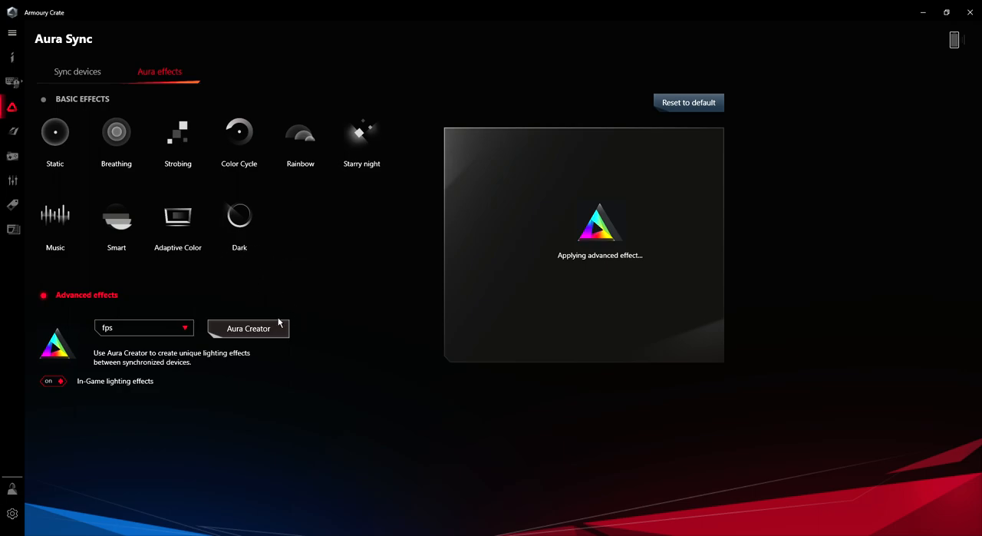
pyautogui.moveTo(215, 263)
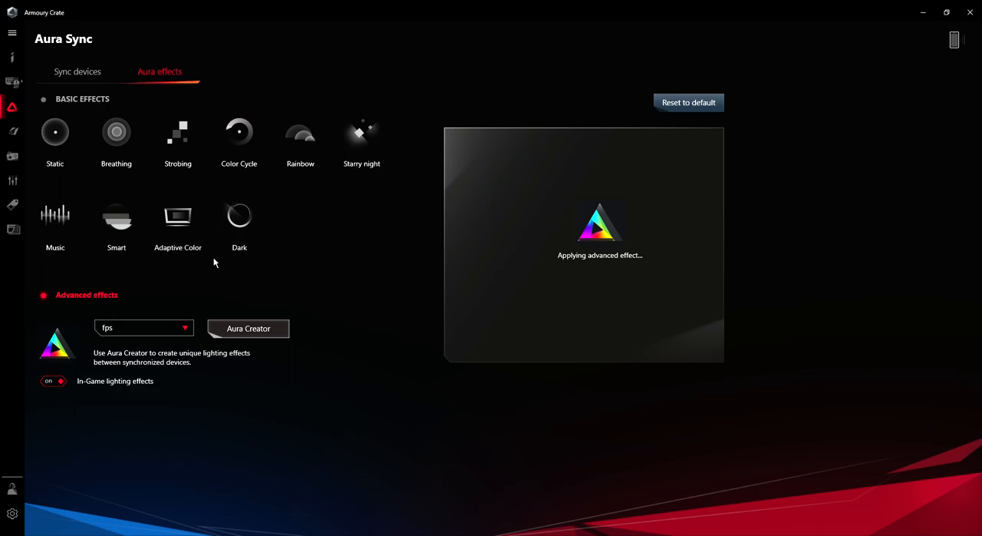
pyautogui.moveTo(255, 275)
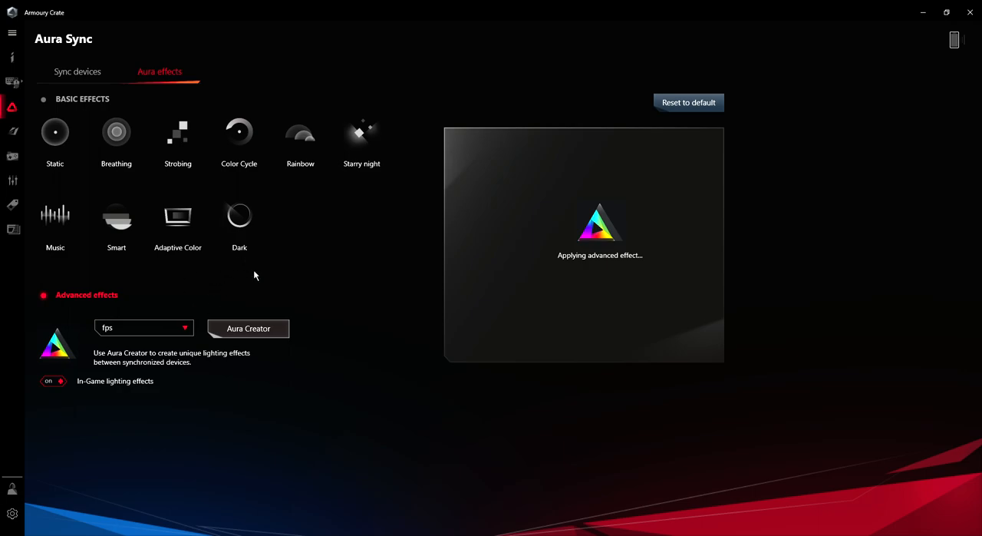
pyautogui.moveTo(290, 324)
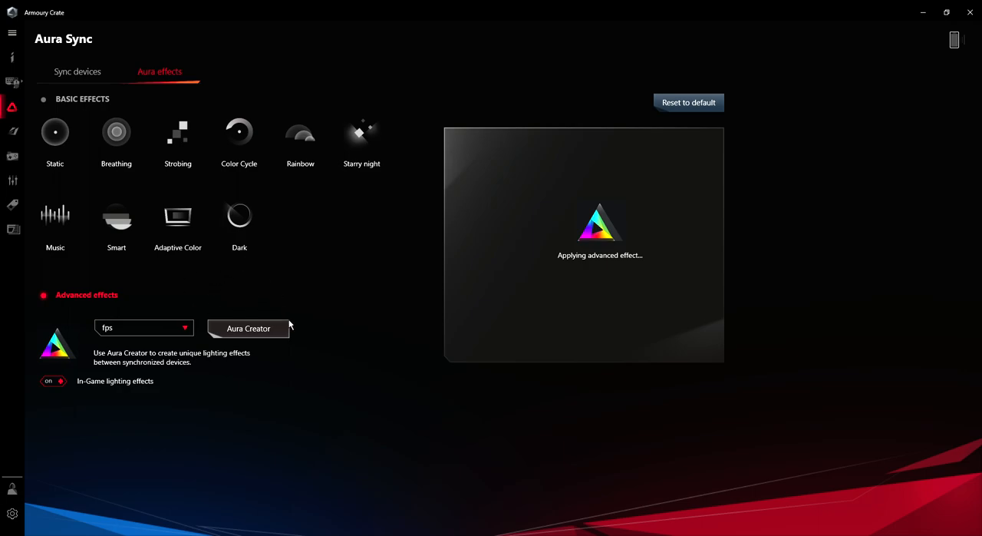
pyautogui.moveTo(294, 346)
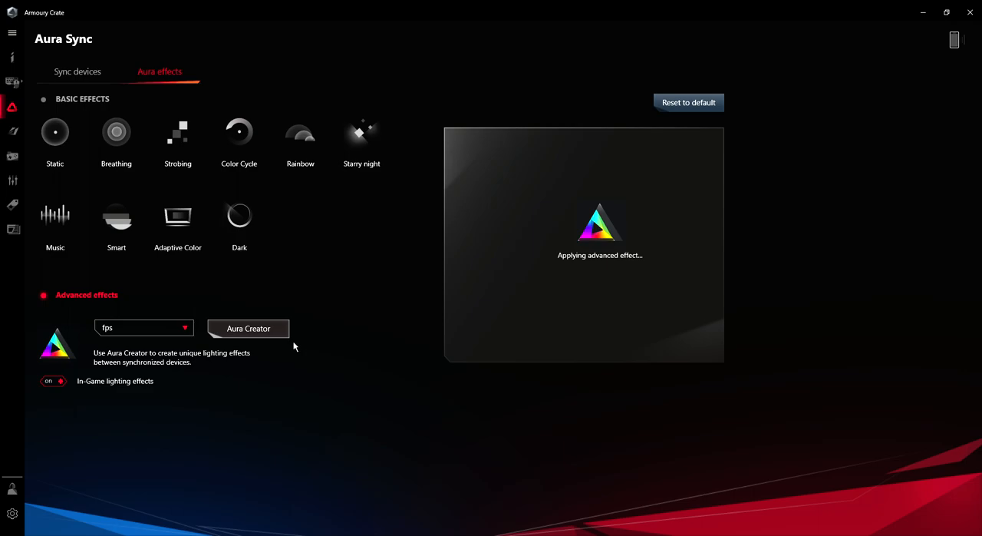
pyautogui.moveTo(200, 328)
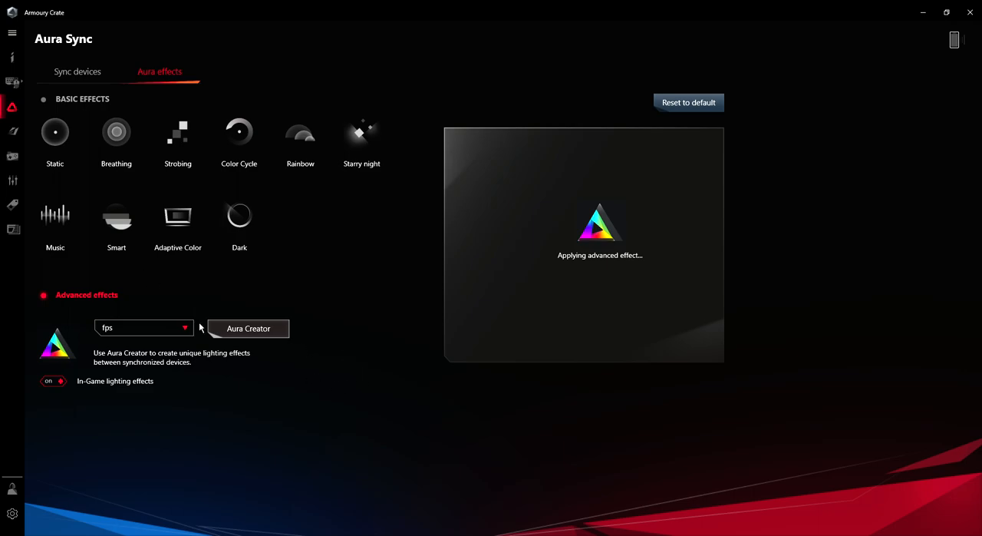
pyautogui.moveTo(175, 42)
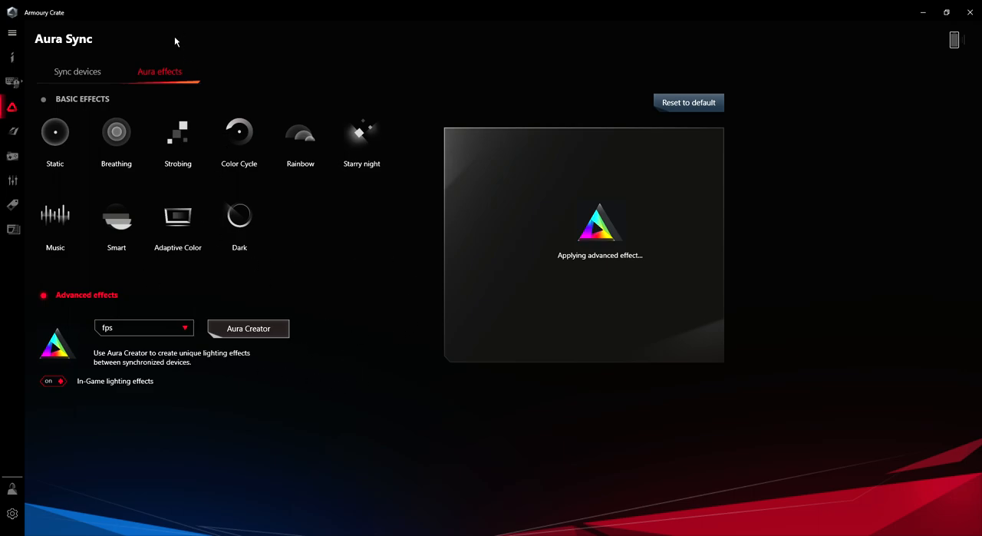
pyautogui.moveTo(119, 457)
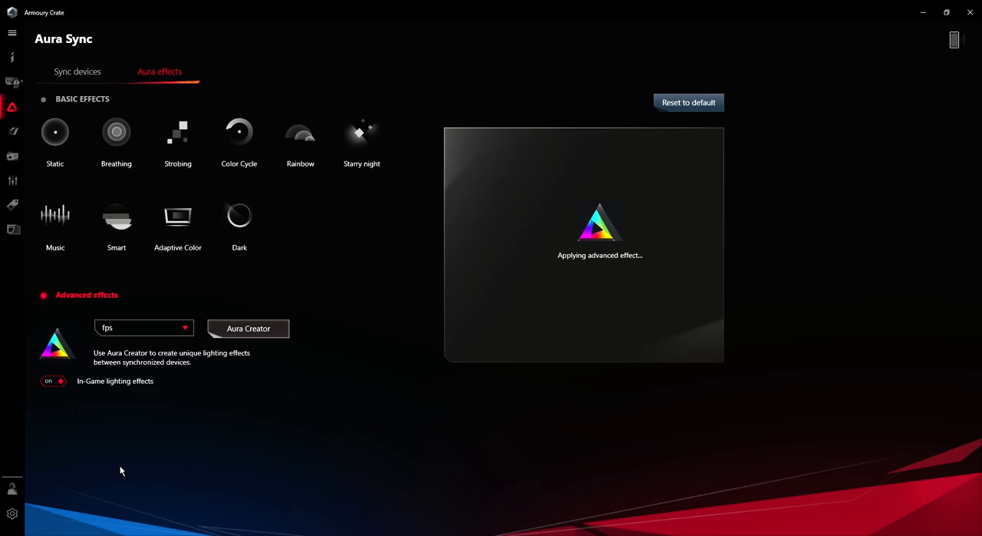
pyautogui.moveTo(163, 453)
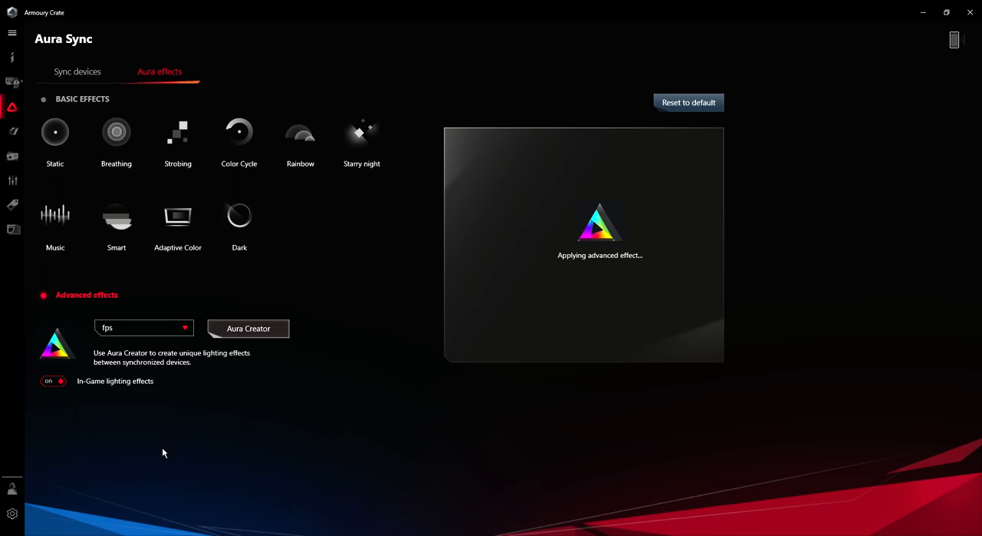
pyautogui.moveTo(159, 422)
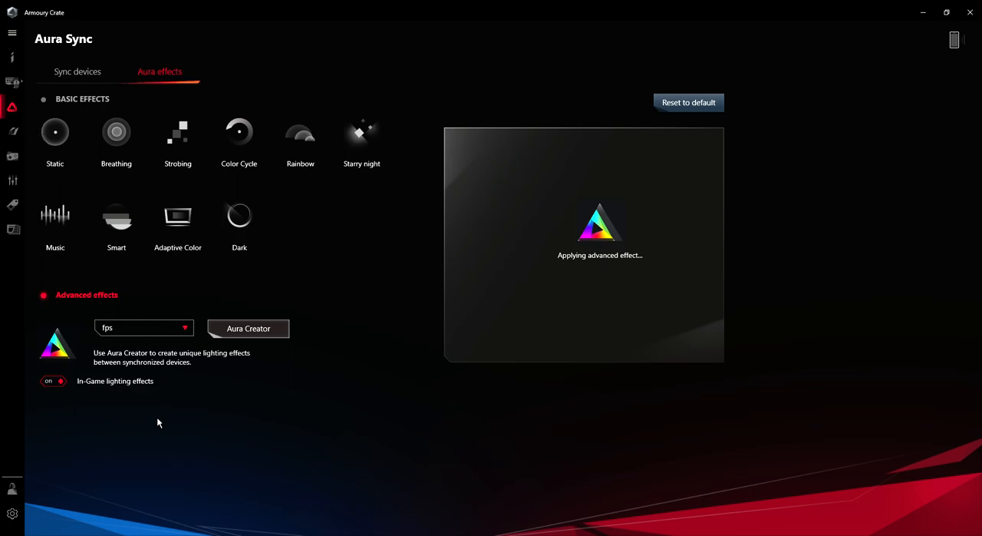
pyautogui.moveTo(146, 444)
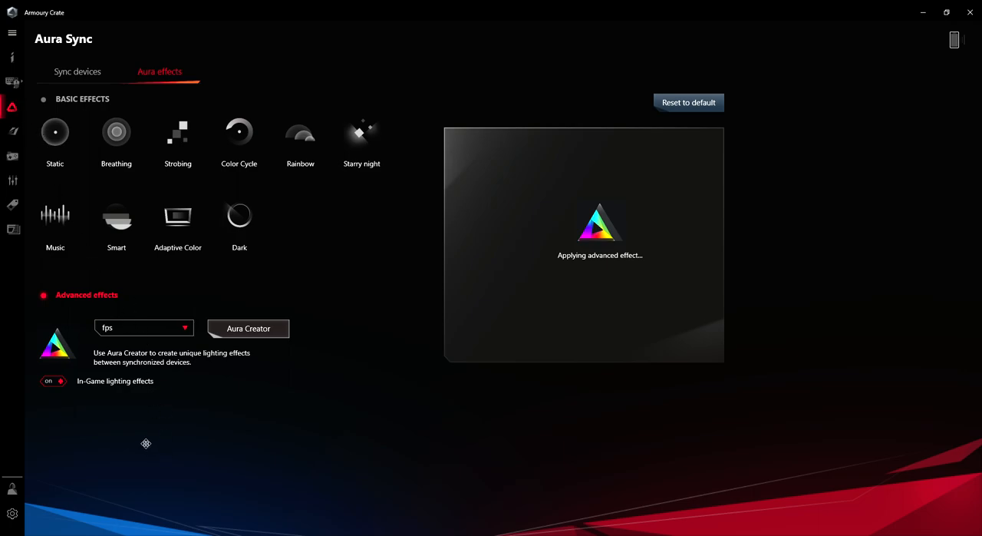
pyautogui.moveTo(242, 460)
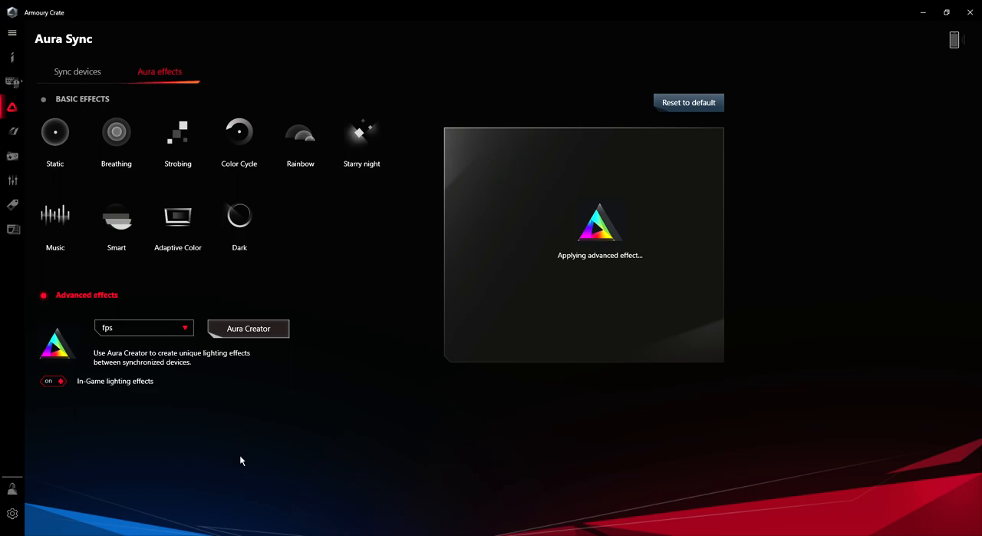
pyautogui.moveTo(886, 116)
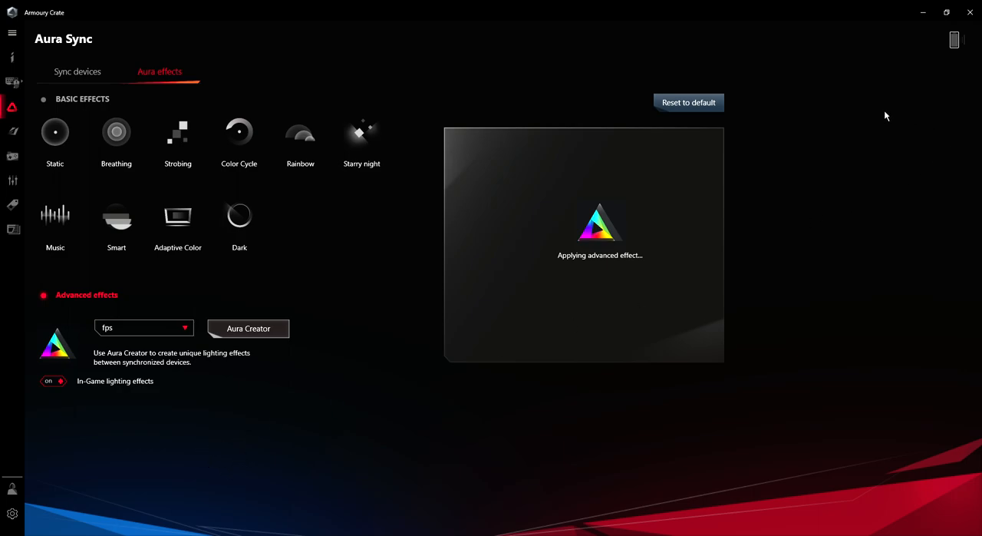
pyautogui.moveTo(471, 330)
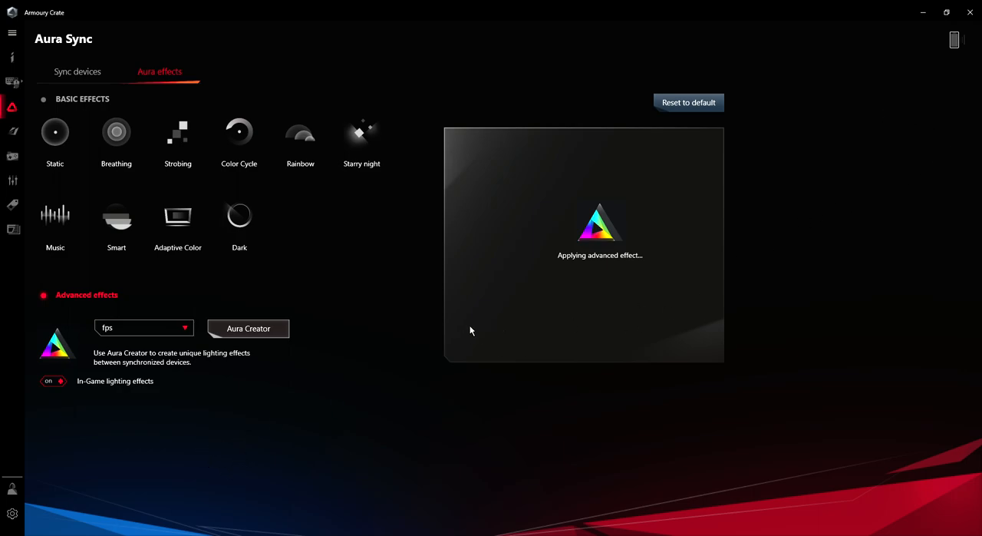
pyautogui.moveTo(486, 414)
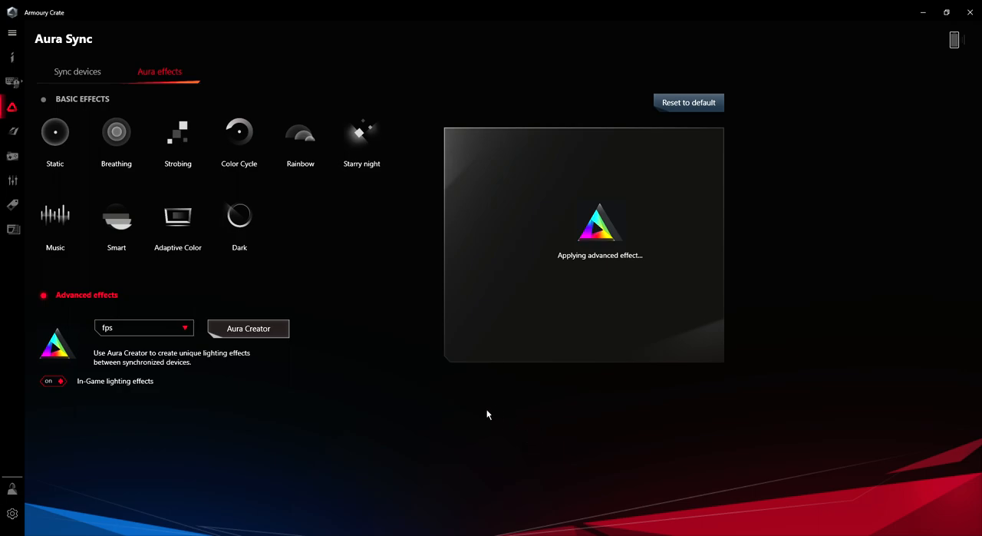
pyautogui.moveTo(637, 261)
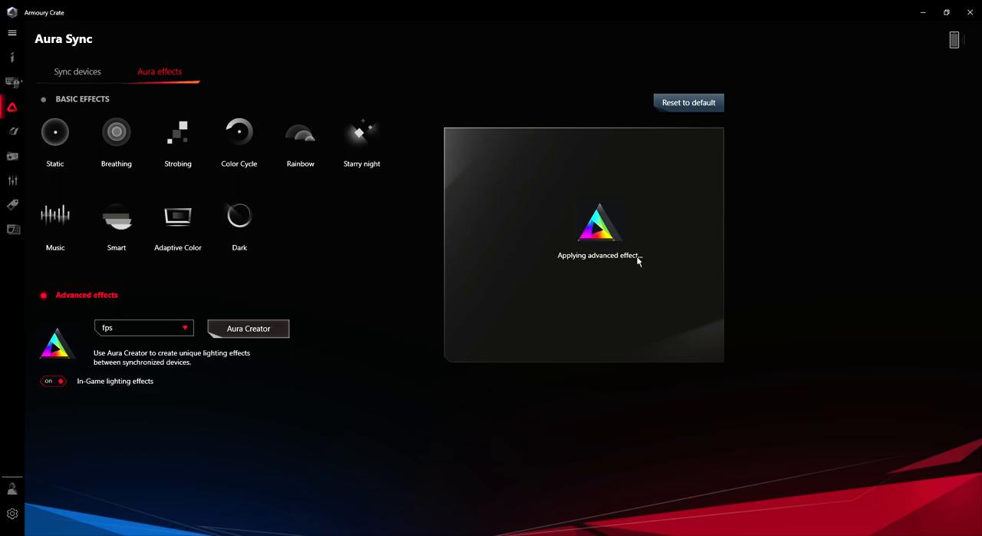
pyautogui.moveTo(640, 274)
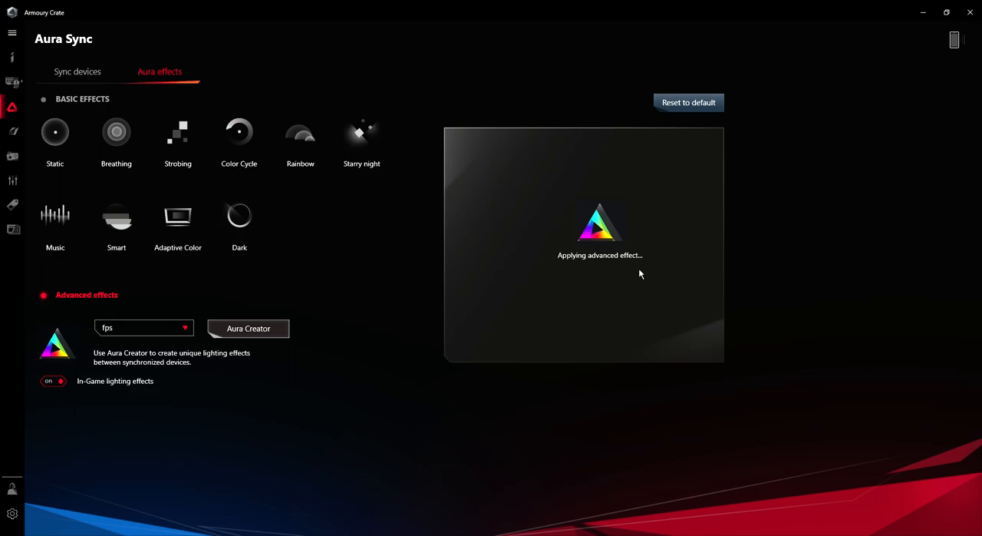
pyautogui.moveTo(353, 329)
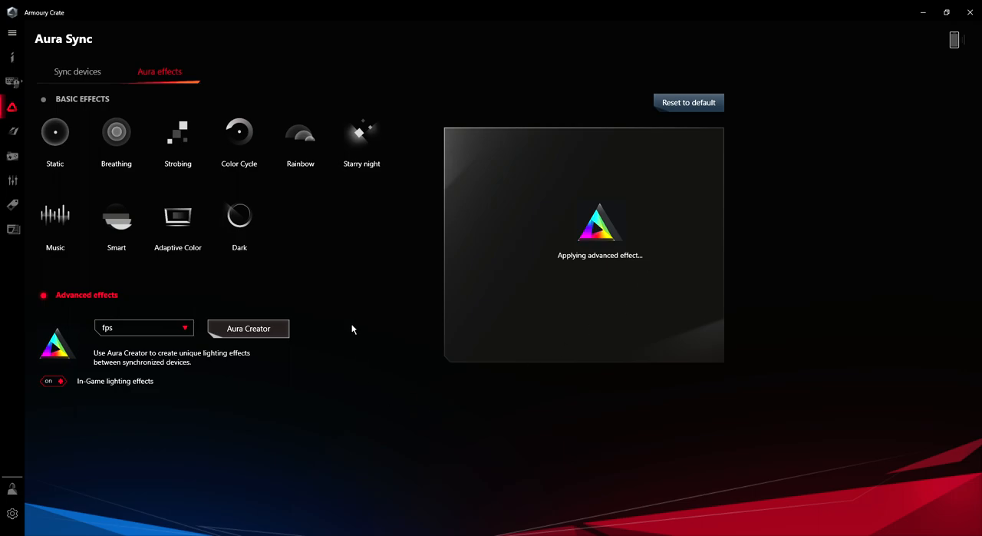
pyautogui.moveTo(386, 366)
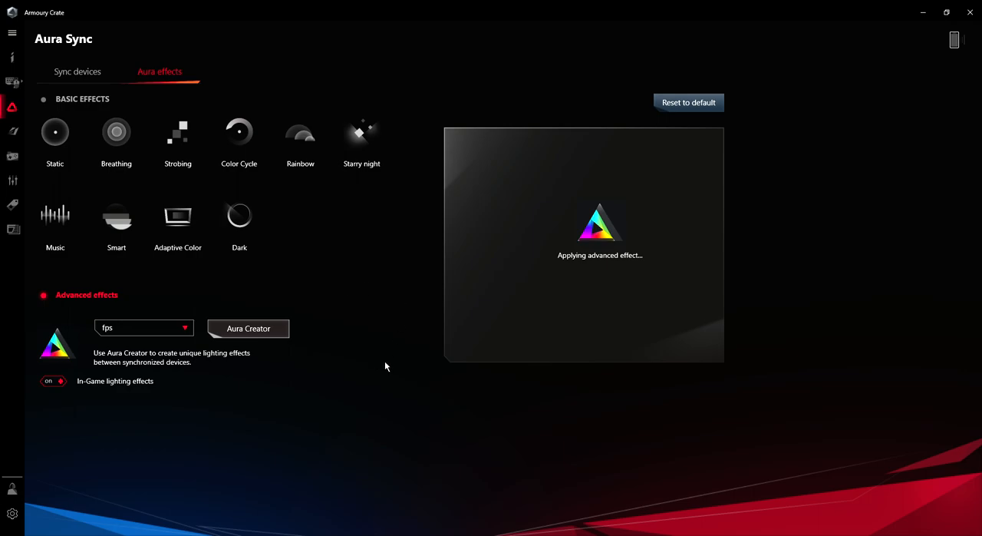
pyautogui.moveTo(232, 322)
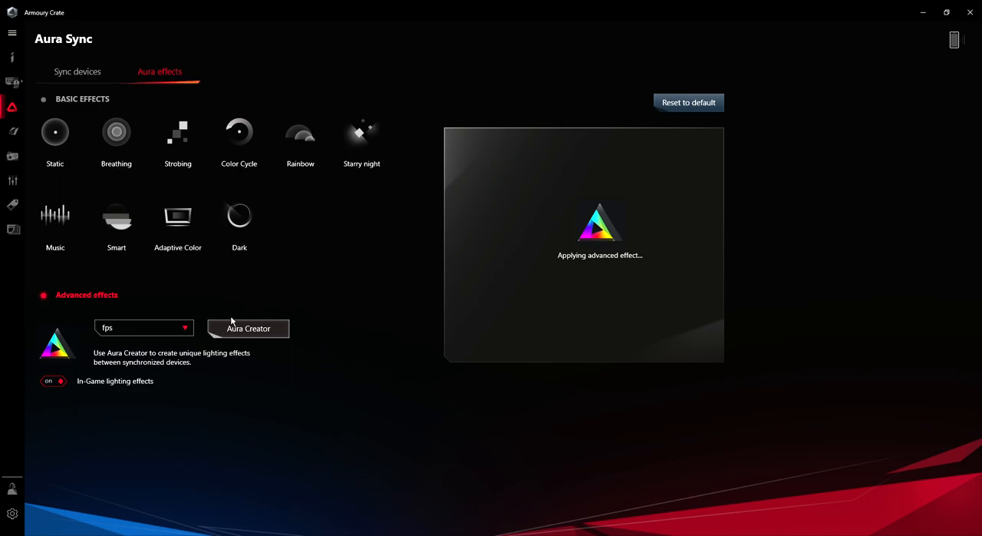
pyautogui.moveTo(44, 478)
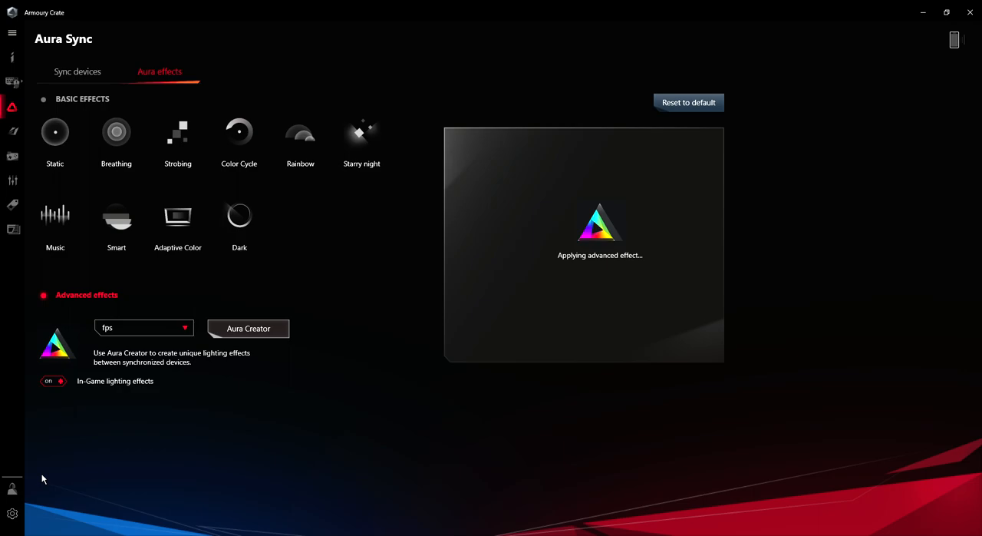
pyautogui.moveTo(258, 273)
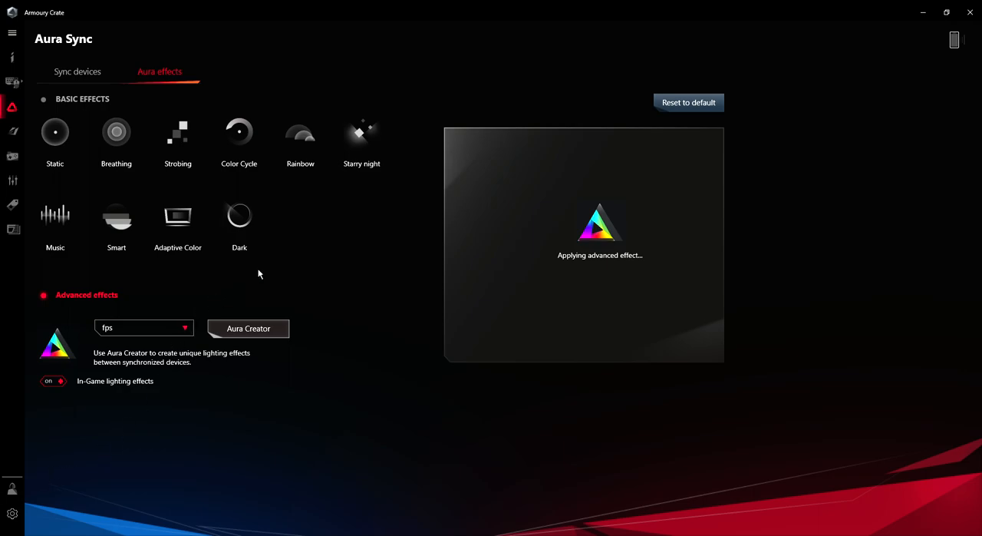
pyautogui.moveTo(254, 298)
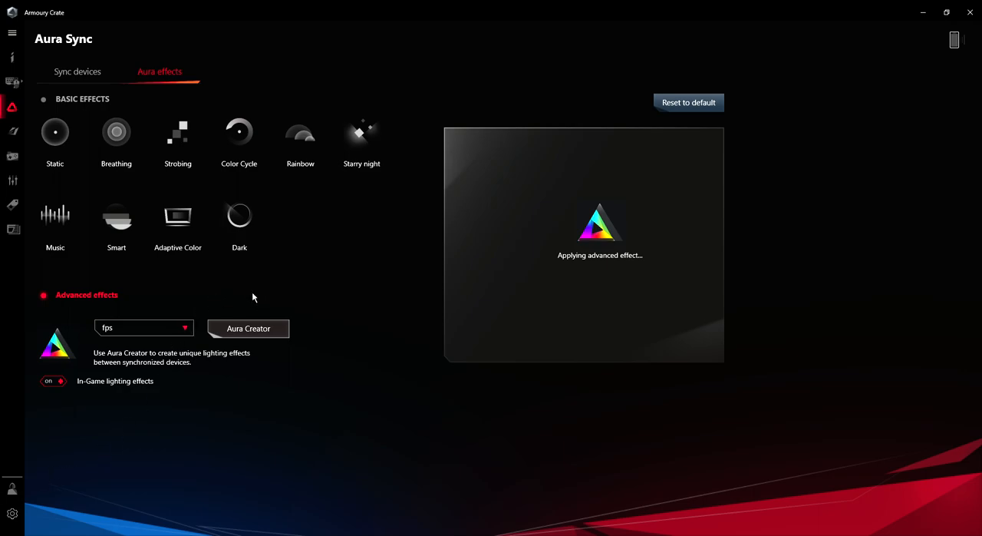
pyautogui.moveTo(239, 336)
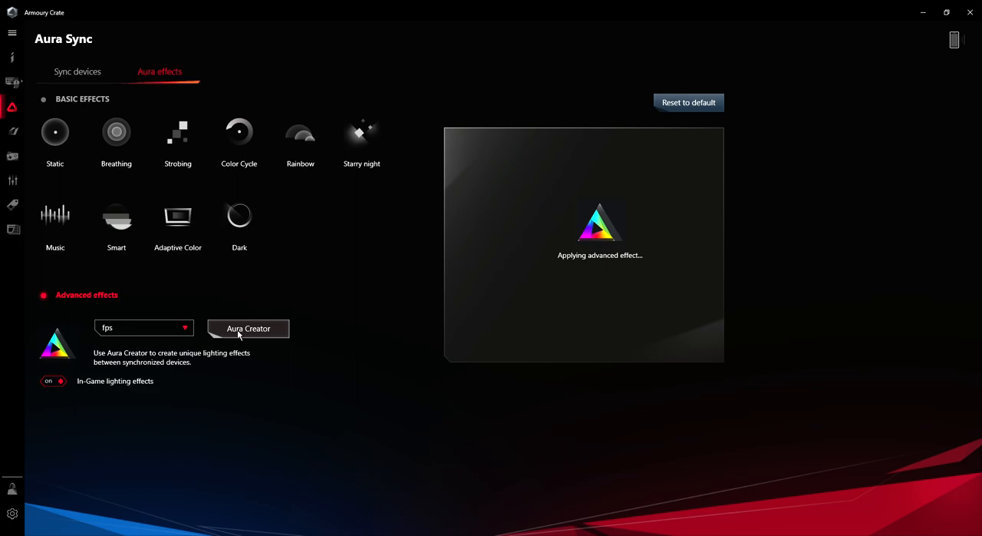
pyautogui.moveTo(64, 510)
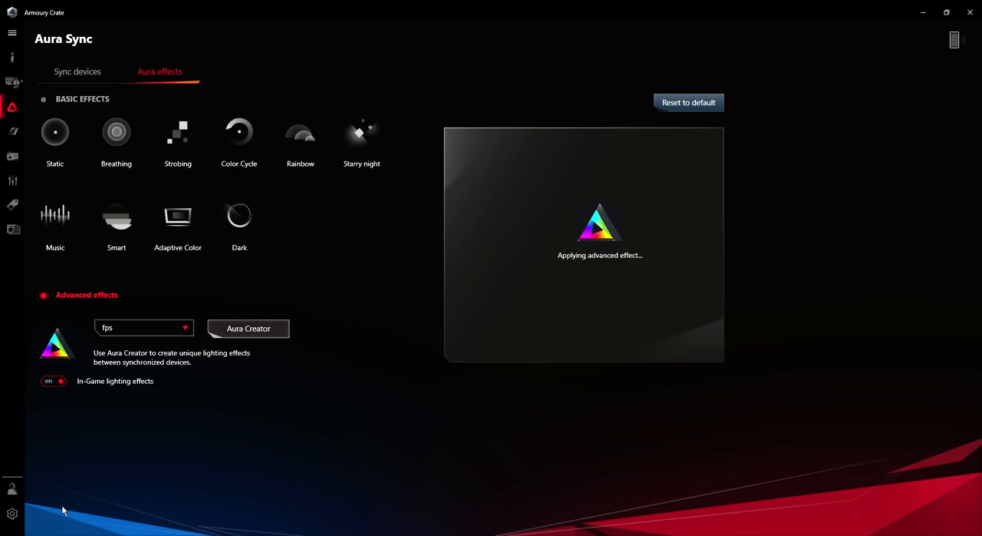
pyautogui.moveTo(141, 501)
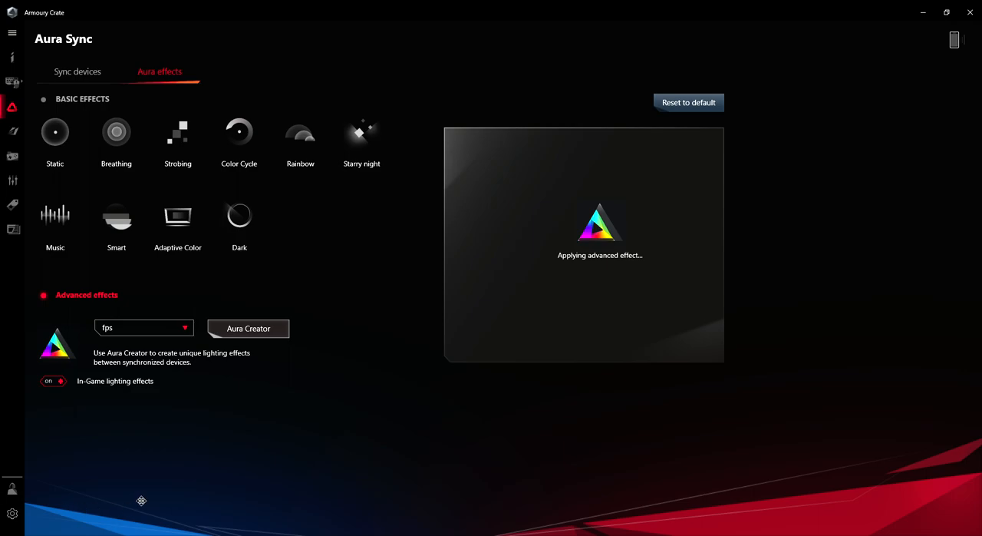
pyautogui.moveTo(166, 499)
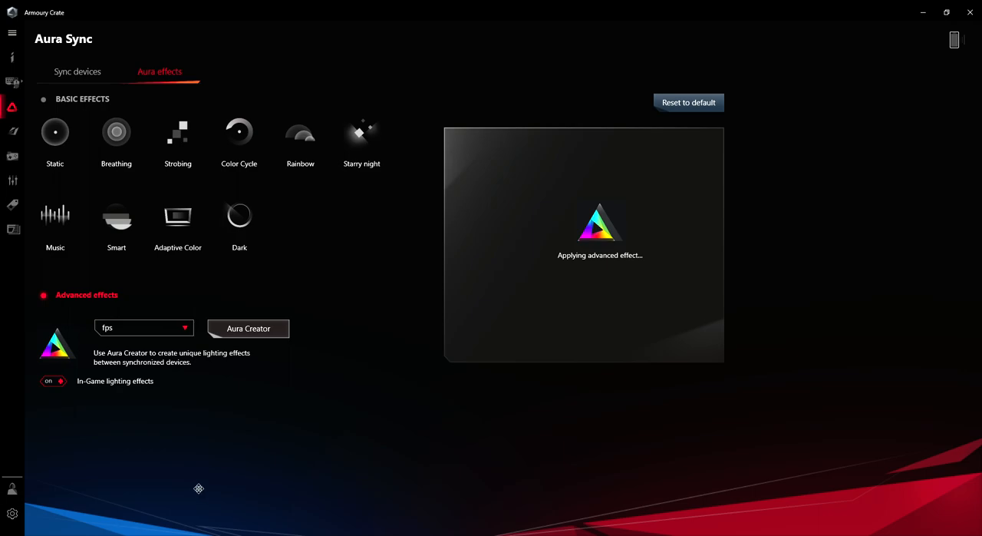
pyautogui.moveTo(149, 507)
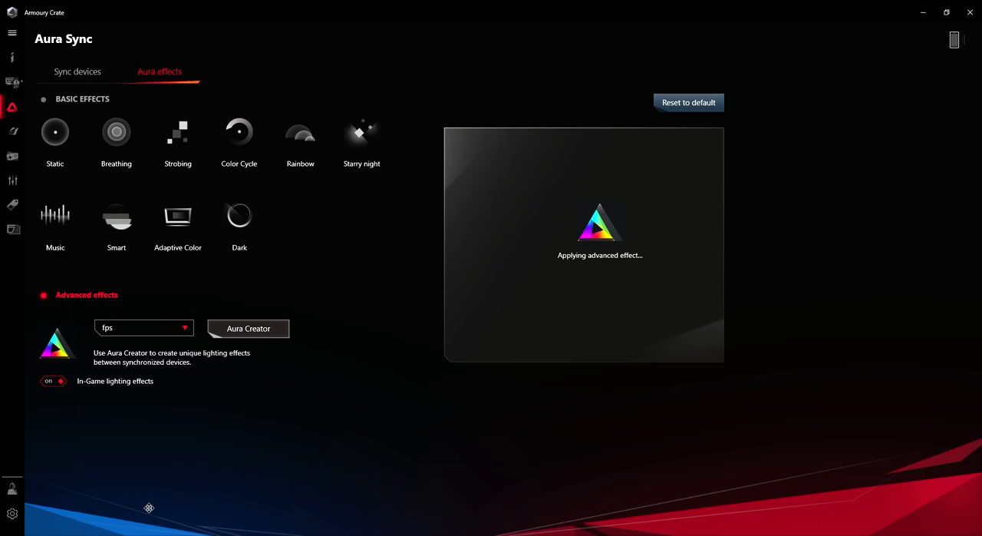
pyautogui.moveTo(208, 514)
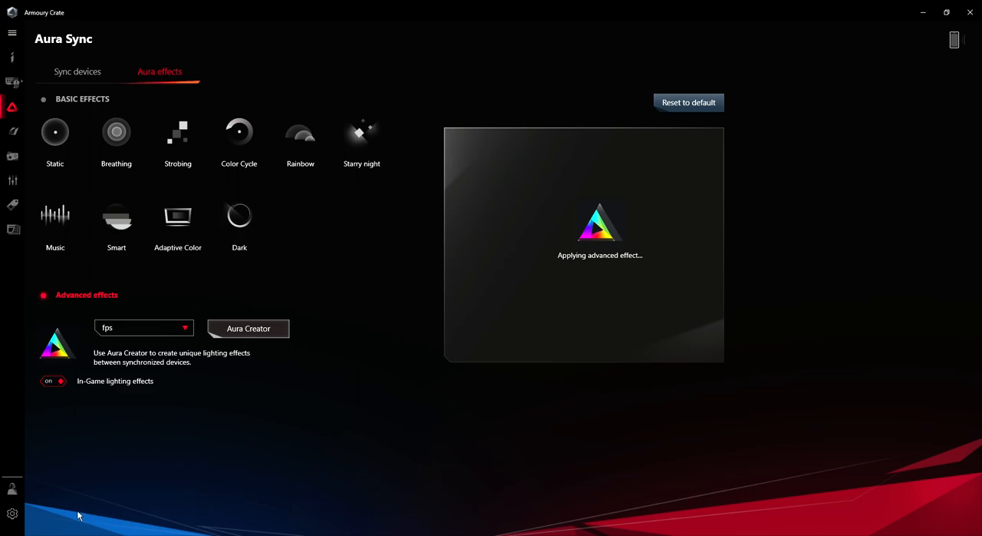
pyautogui.moveTo(365, 407)
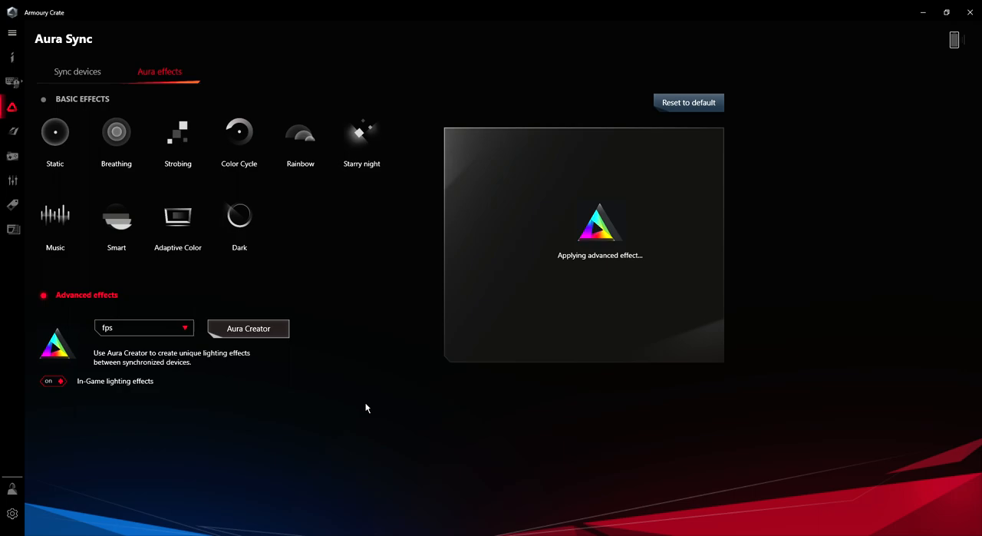
pyautogui.moveTo(409, 345)
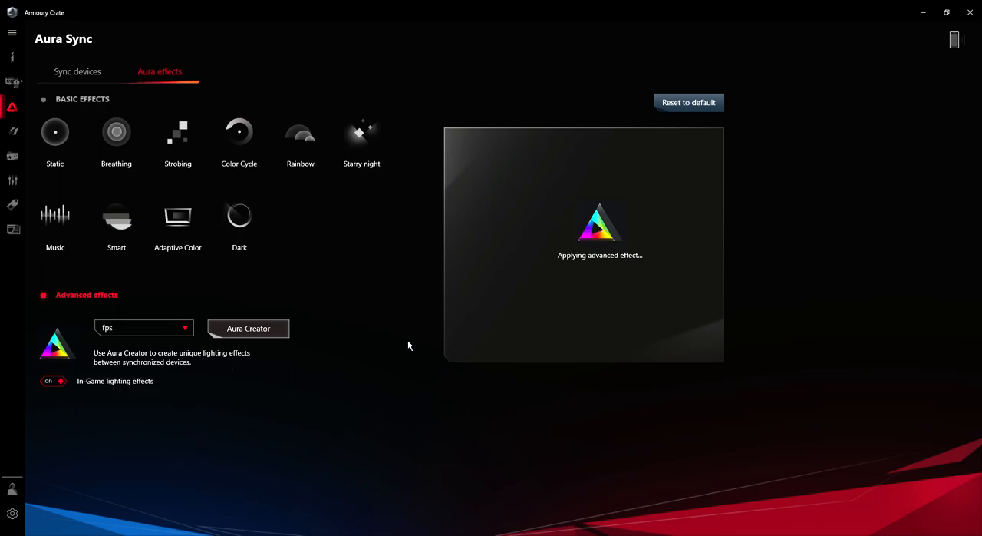
pyautogui.moveTo(924, 21)
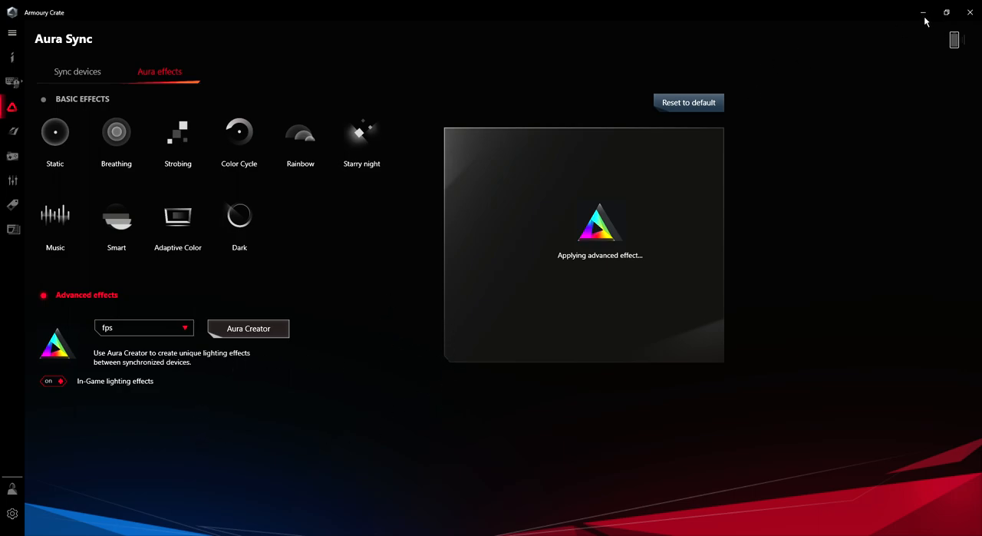
pyautogui.moveTo(756, 101)
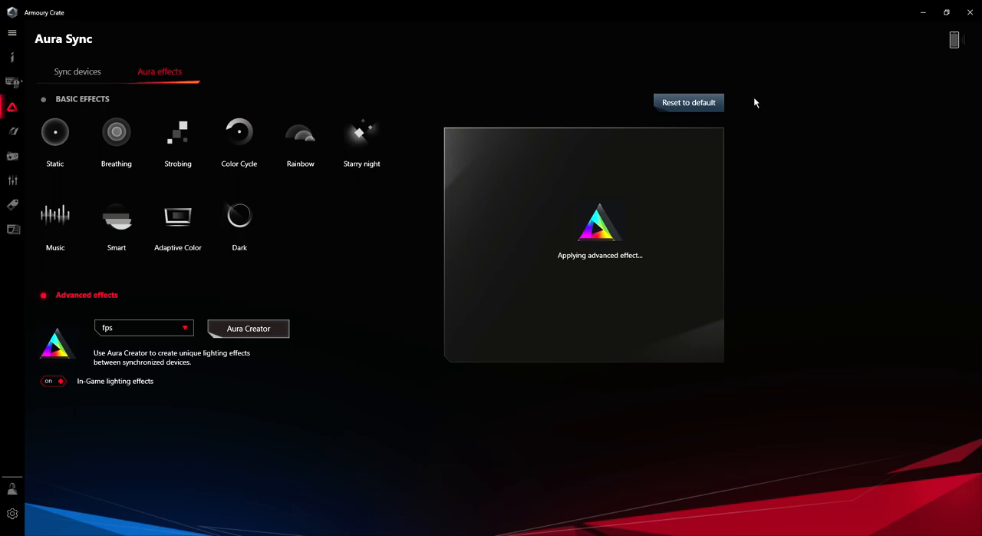
pyautogui.moveTo(778, 116)
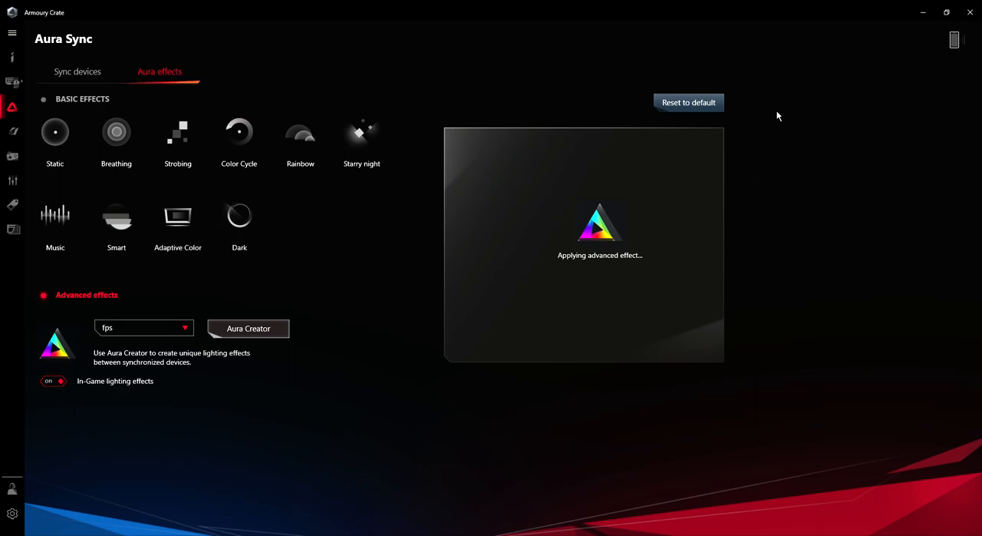
pyautogui.moveTo(198, 71)
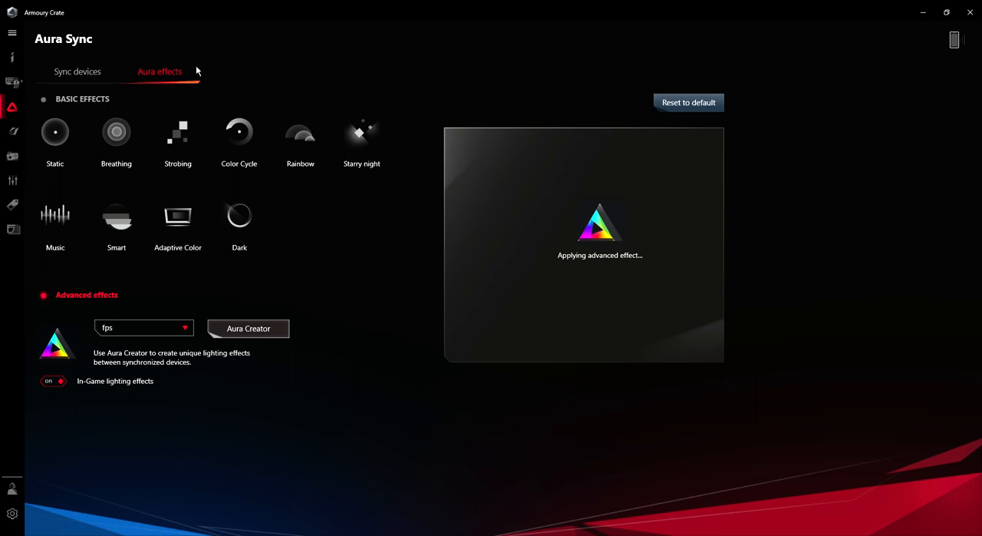
pyautogui.moveTo(770, 49)
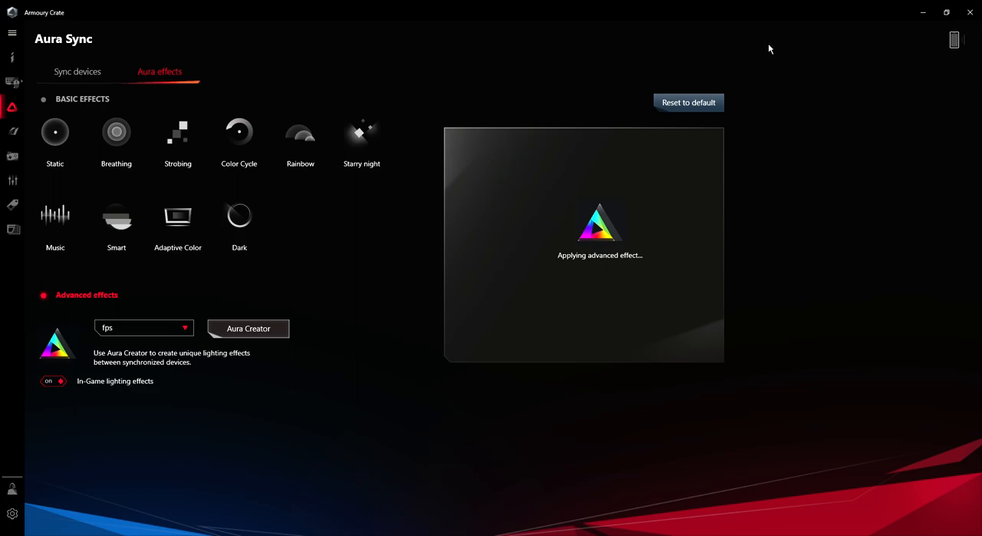
pyautogui.moveTo(975, 26)
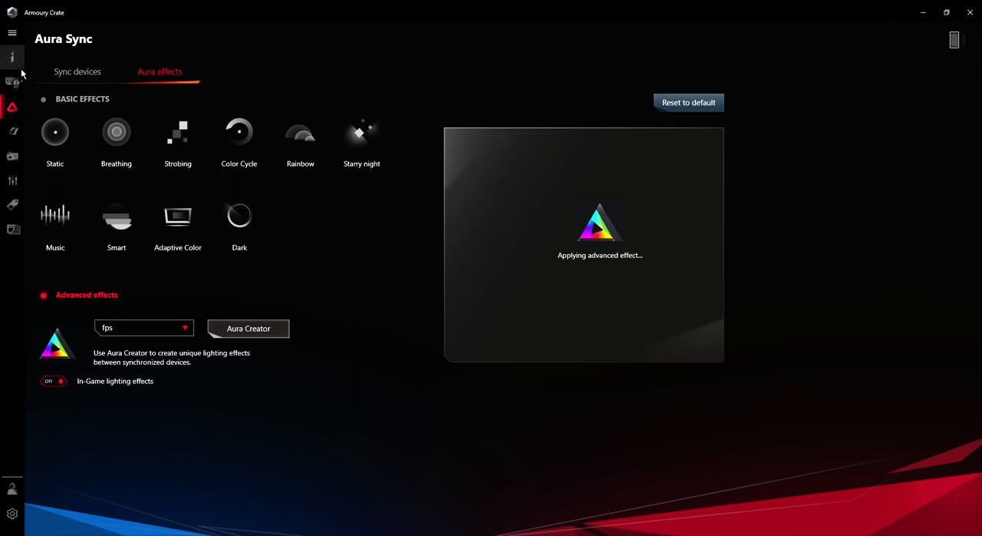
# Step: Return to the Home dashboard showing Aura Sync using the fps effect
pyautogui.click(12, 57)
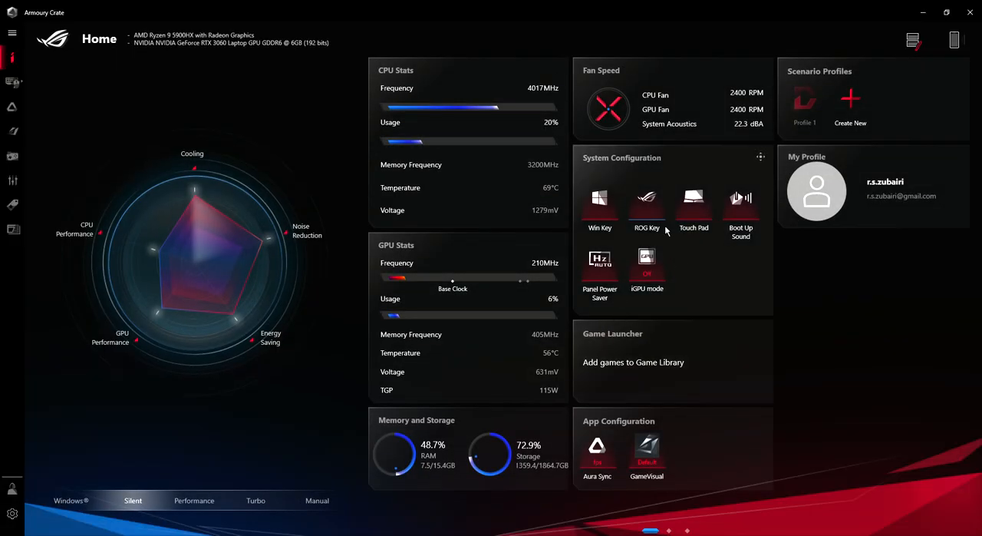
pyautogui.moveTo(685, 305)
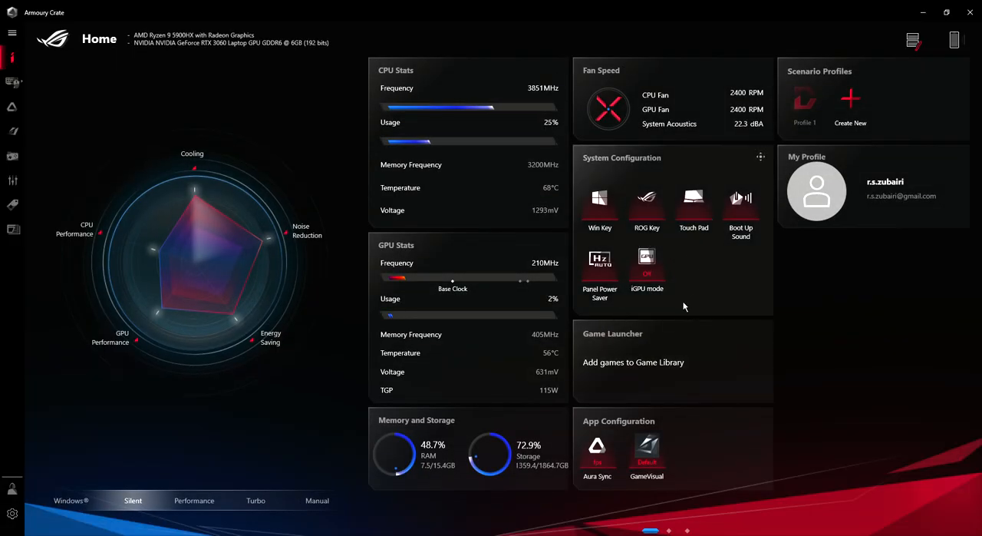
pyautogui.moveTo(680, 264)
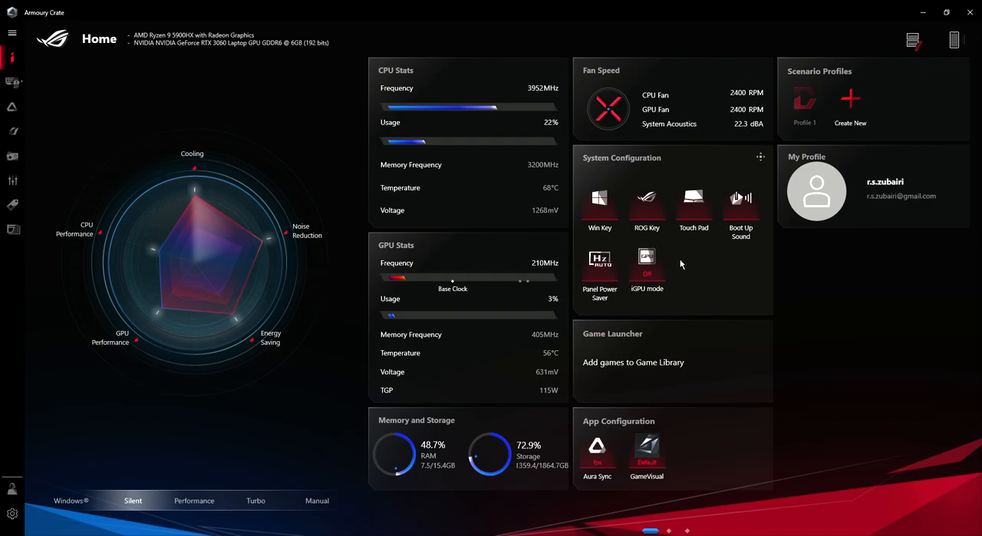
pyautogui.moveTo(678, 305)
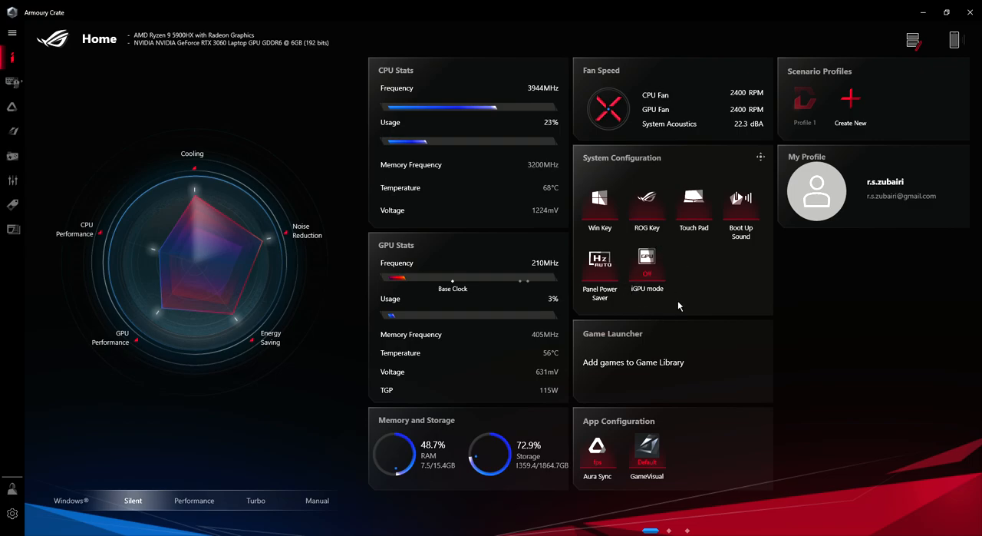
pyautogui.moveTo(19, 116)
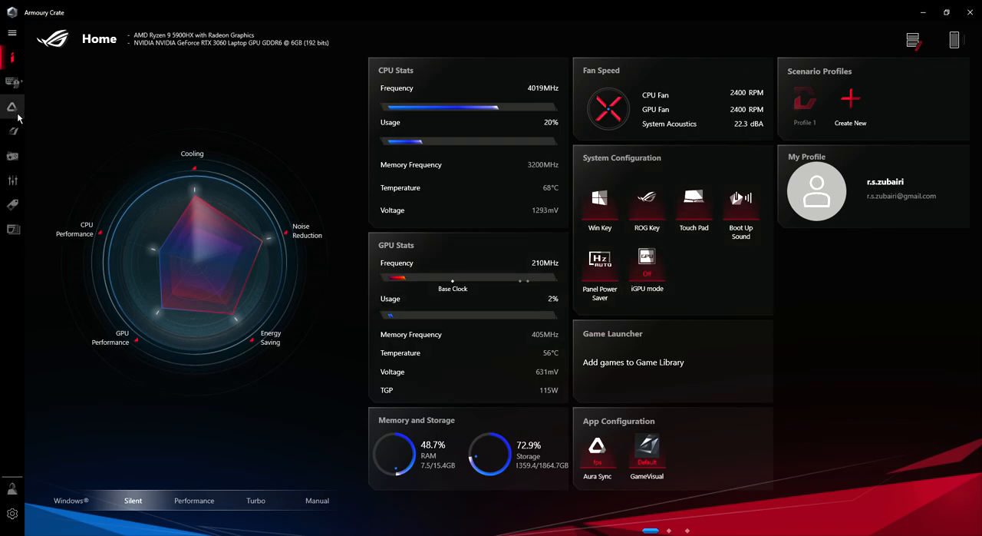